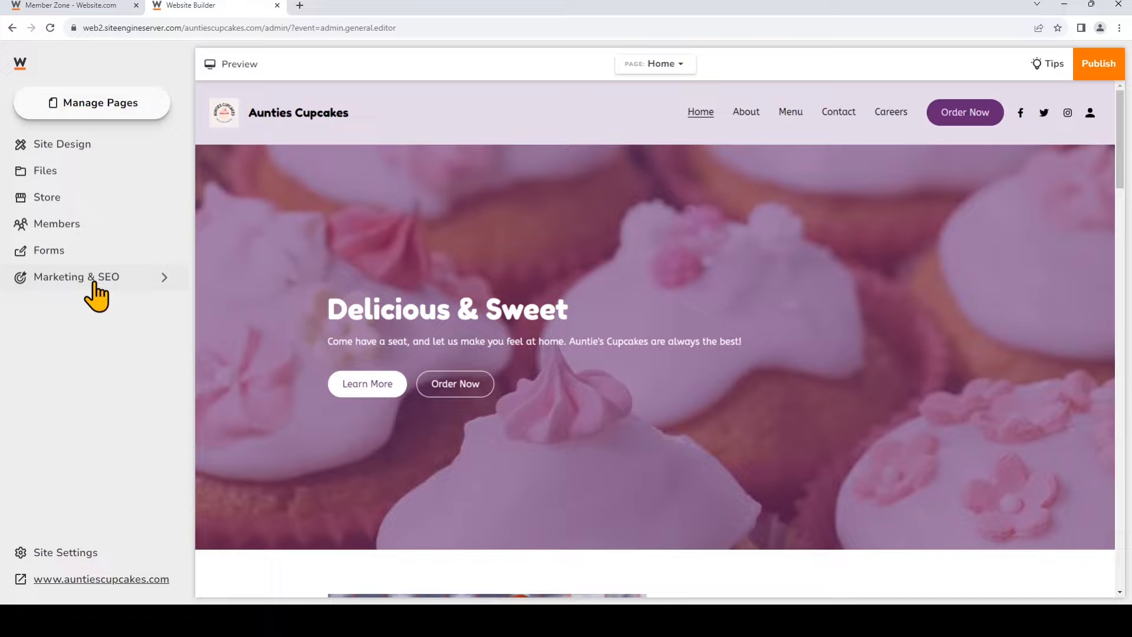
# Step: Go to Marketing & SEO and choose Facebook Messenger Chat under Communication Tools
pyautogui.click(75, 276)
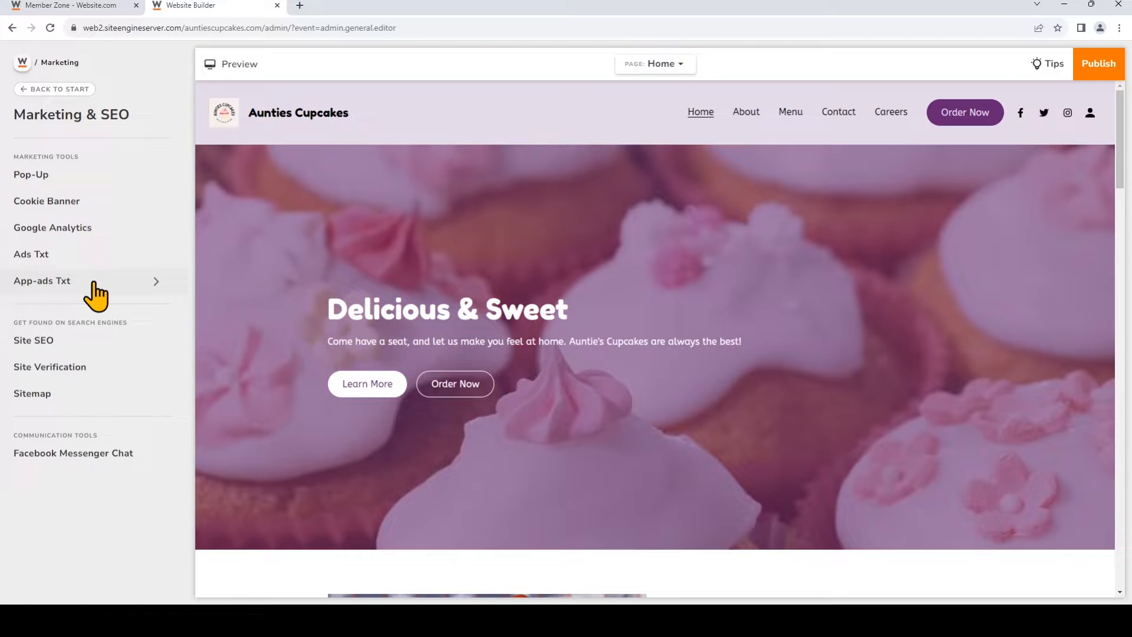
pyautogui.moveTo(131, 415)
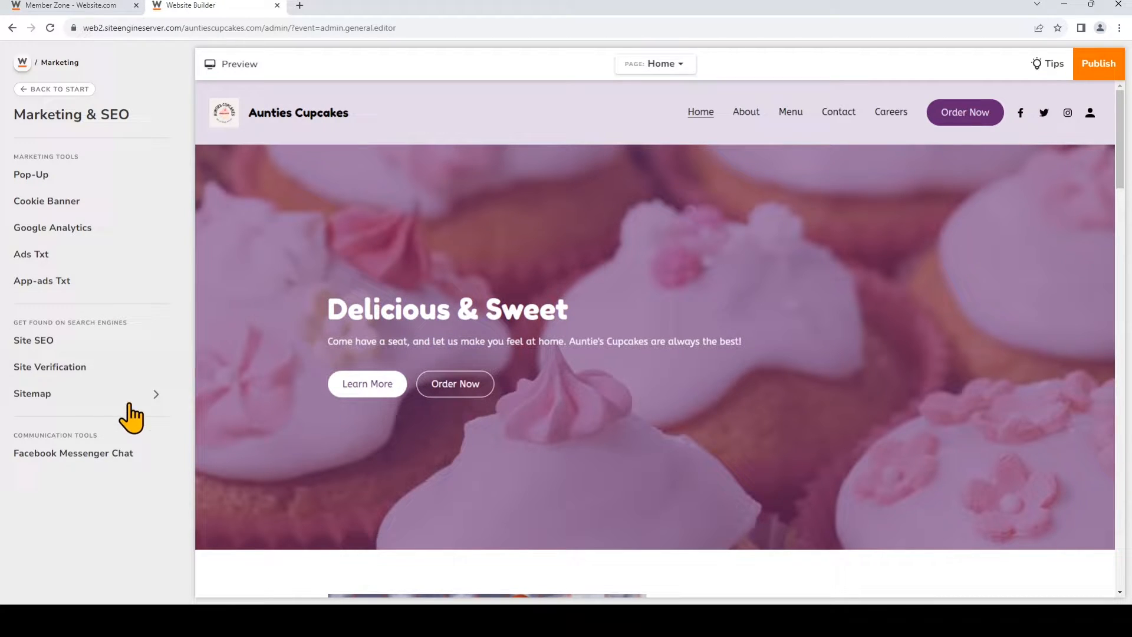
pyautogui.moveTo(149, 459)
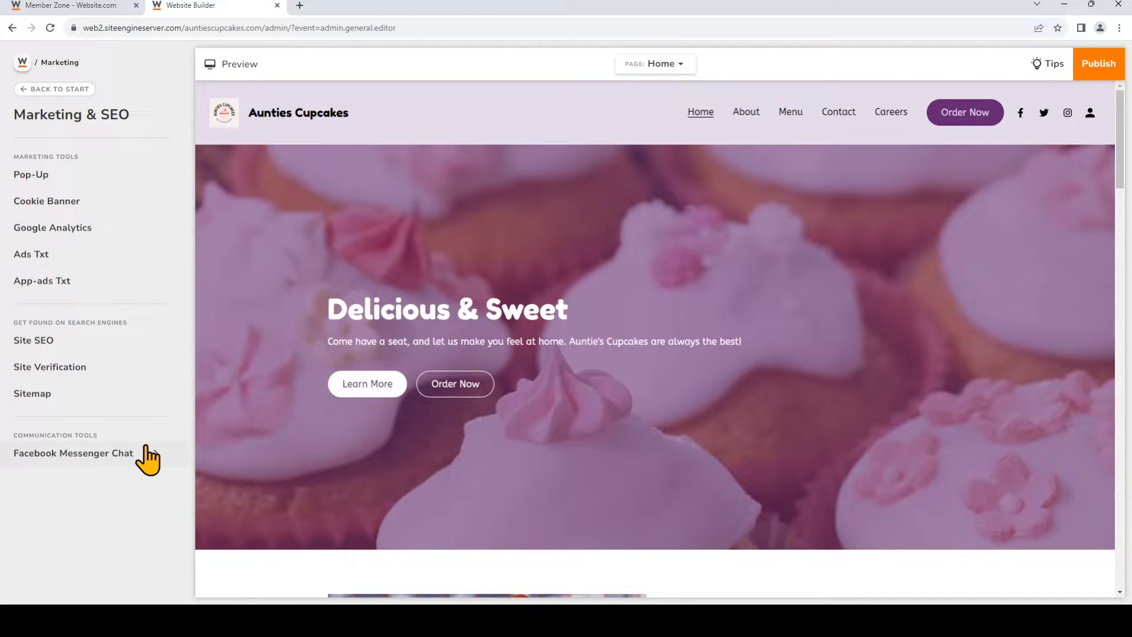
pyautogui.click(72, 453)
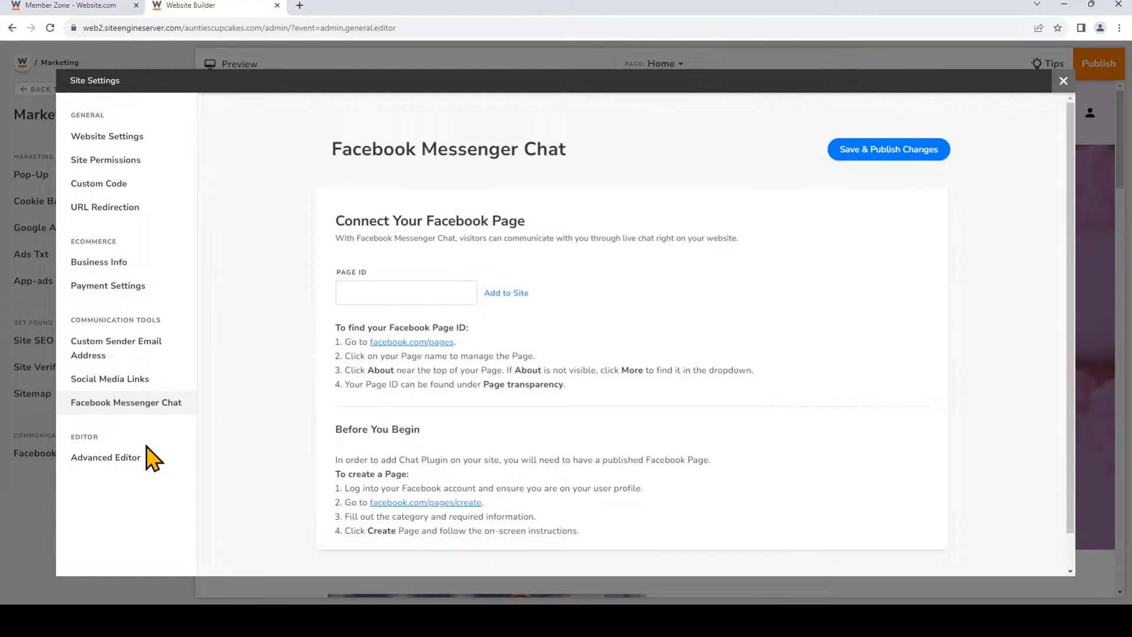
pyautogui.moveTo(381, 370)
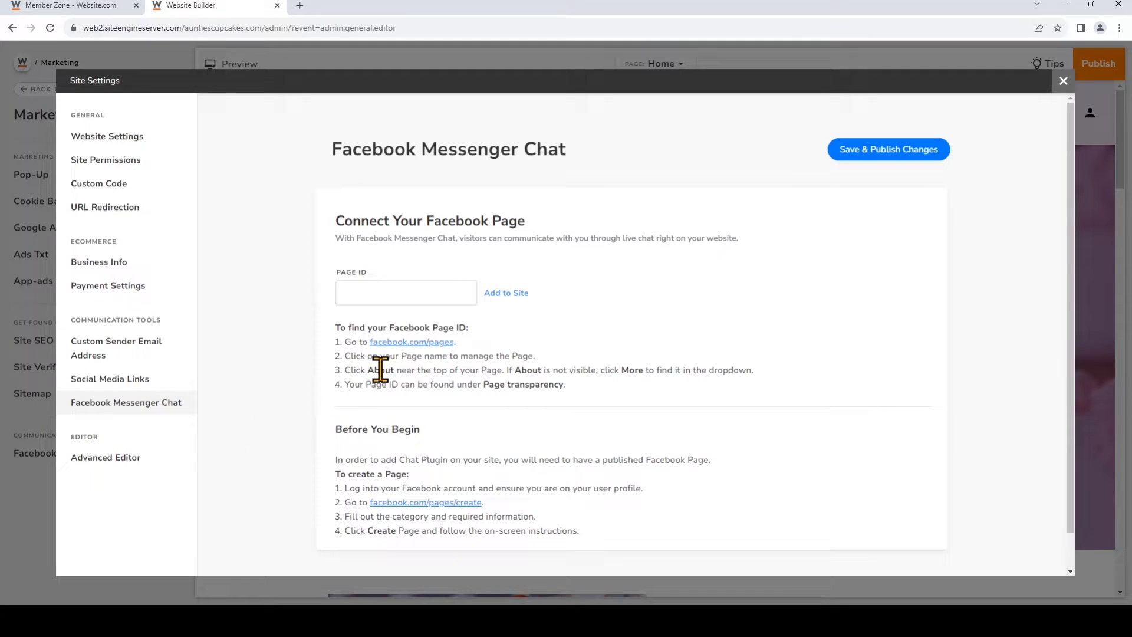
pyautogui.moveTo(422, 354)
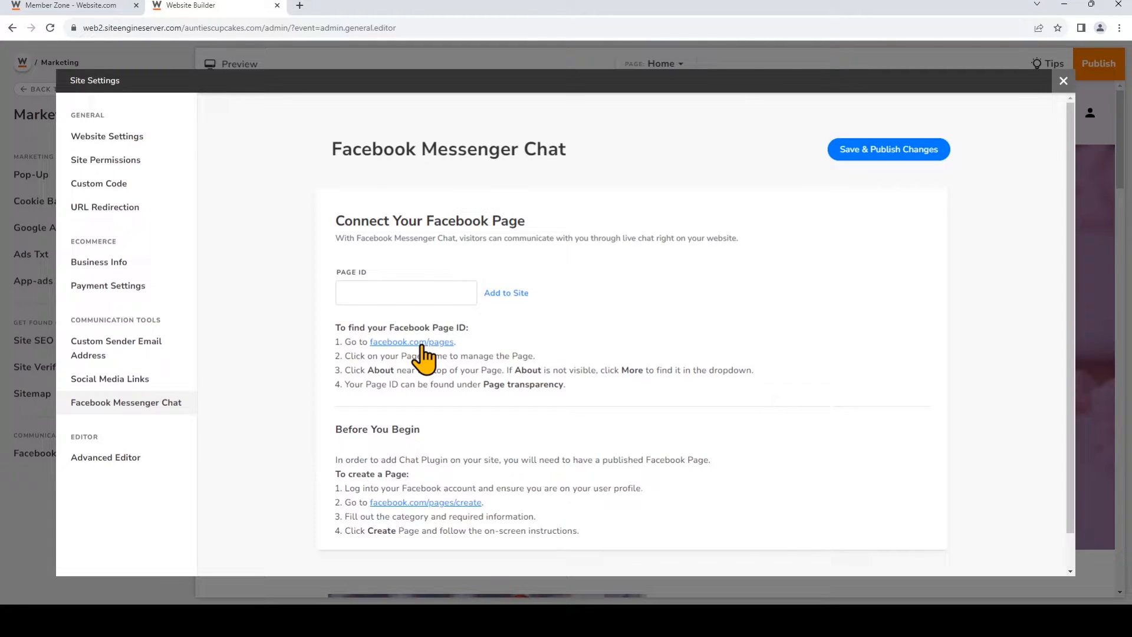
# Step: From the managed pages list, reach Auntie's Cupcakes About > Page transparency and select its Page ID
pyautogui.click(411, 342)
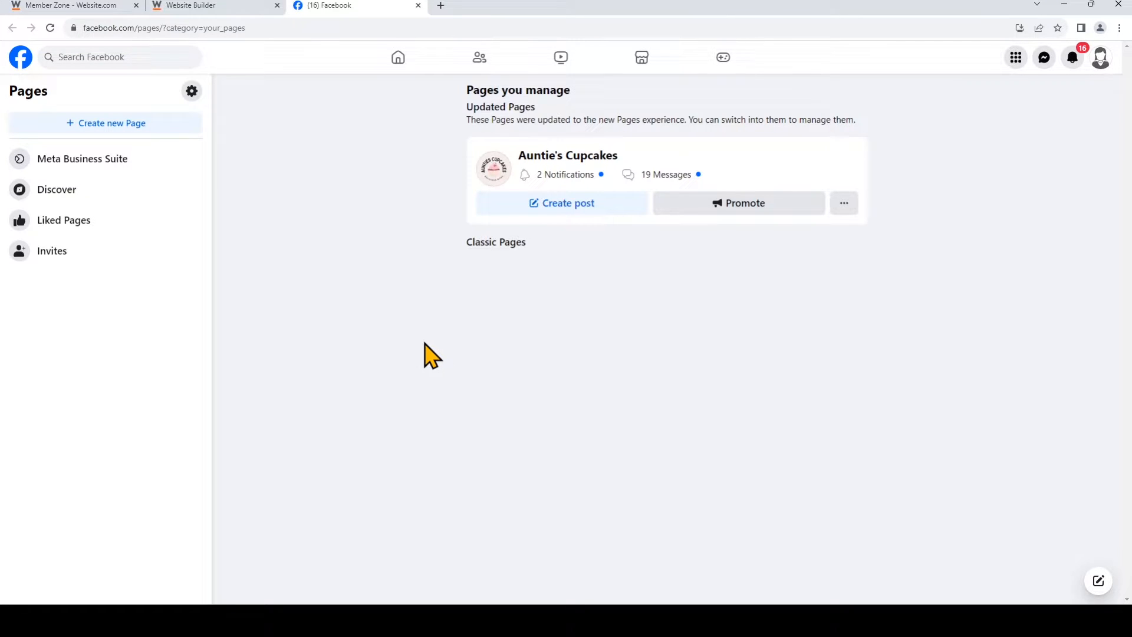
pyautogui.moveTo(433, 357)
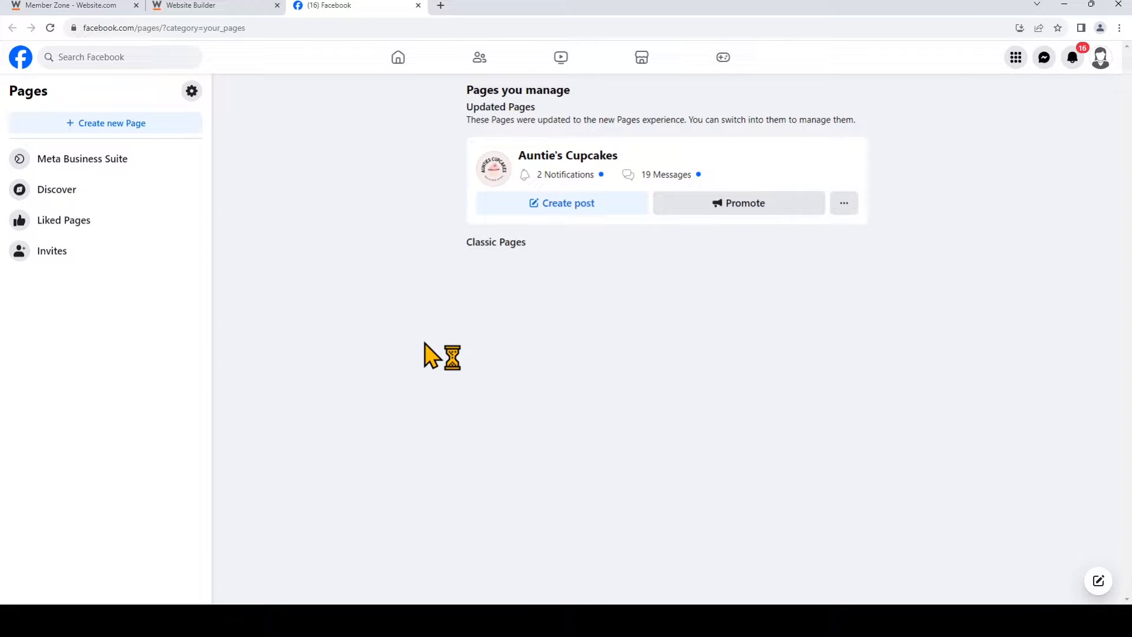
pyautogui.moveTo(430, 356)
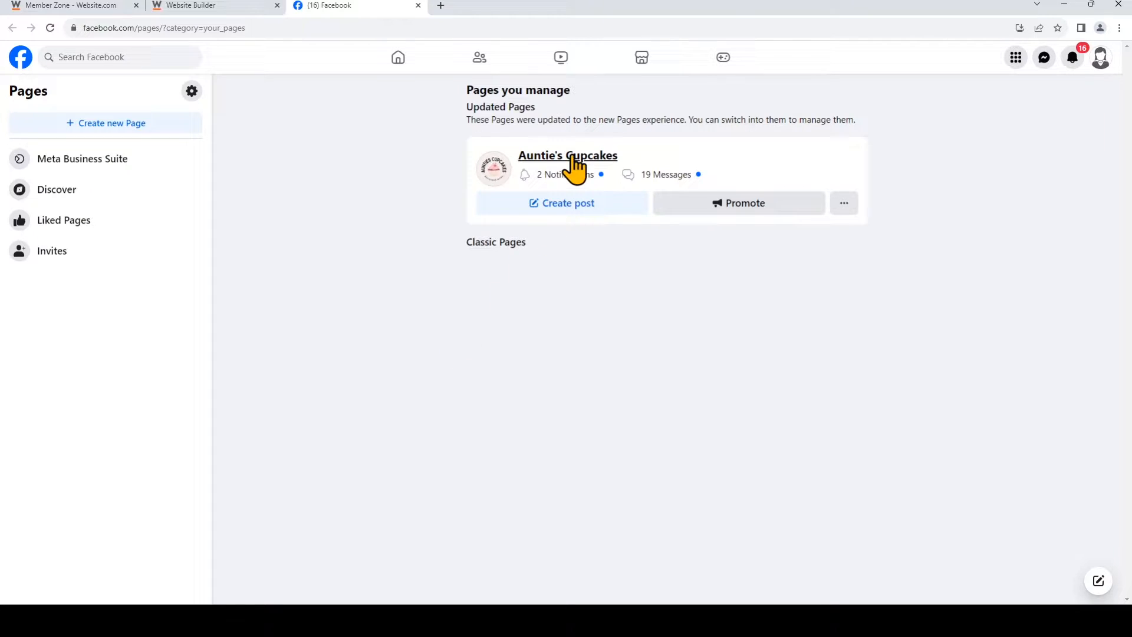
pyautogui.click(567, 156)
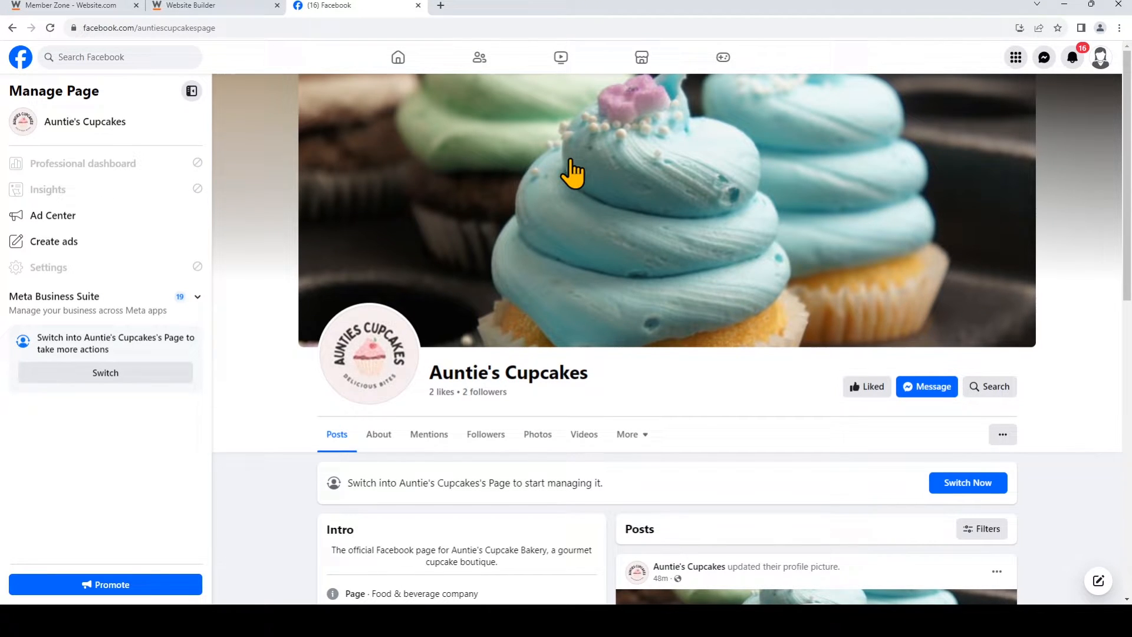
pyautogui.click(379, 434)
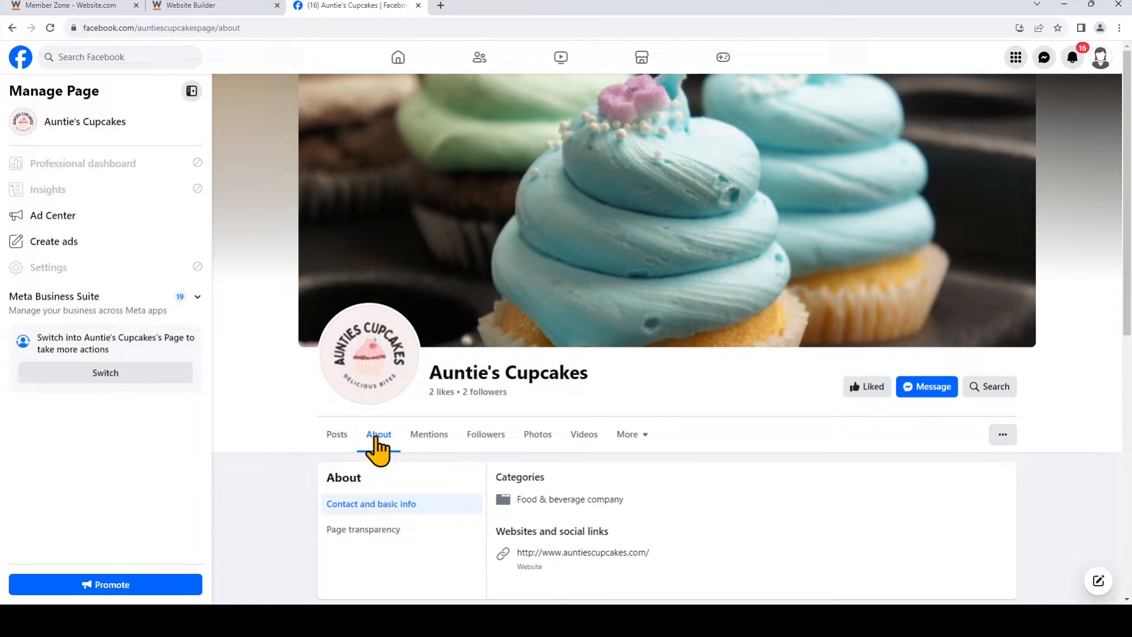
pyautogui.scroll(-3)
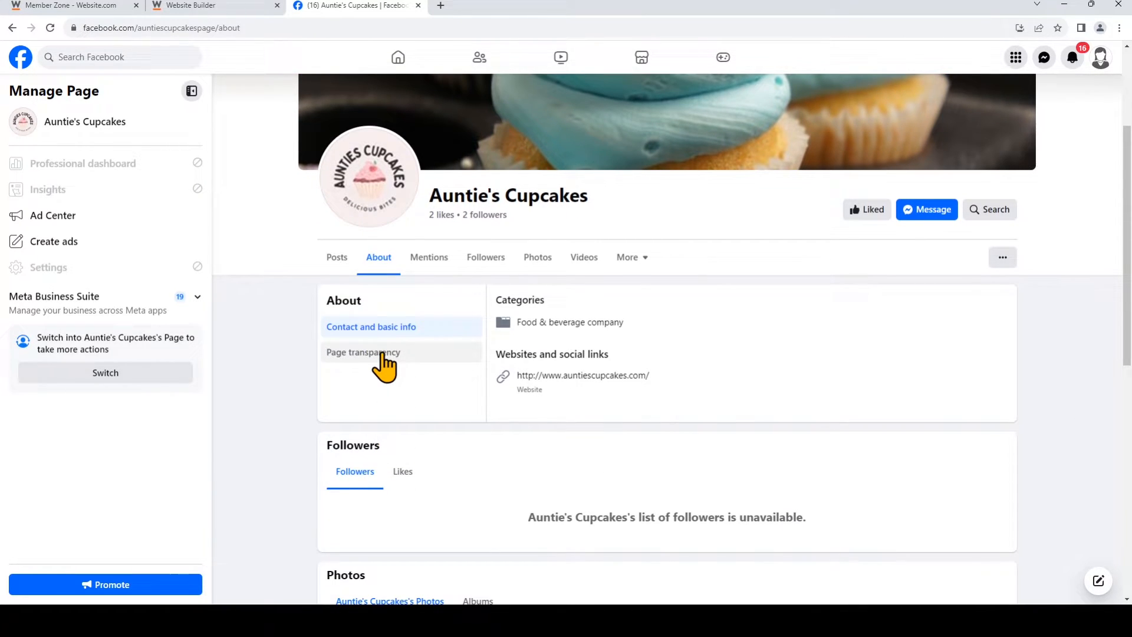
pyautogui.click(363, 352)
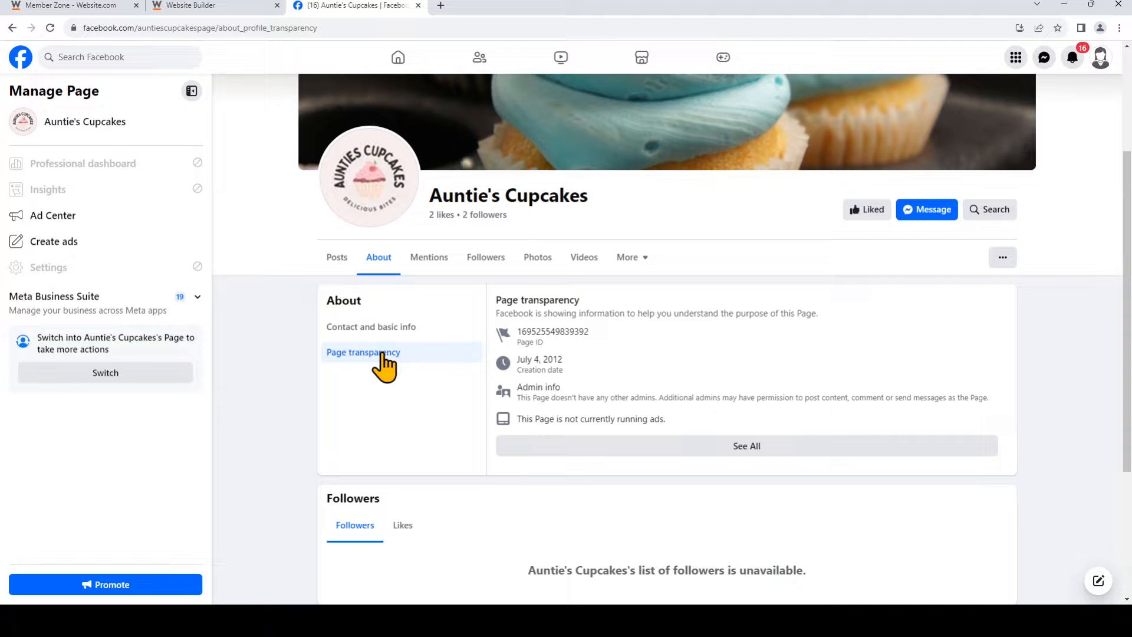
pyautogui.moveTo(604, 346)
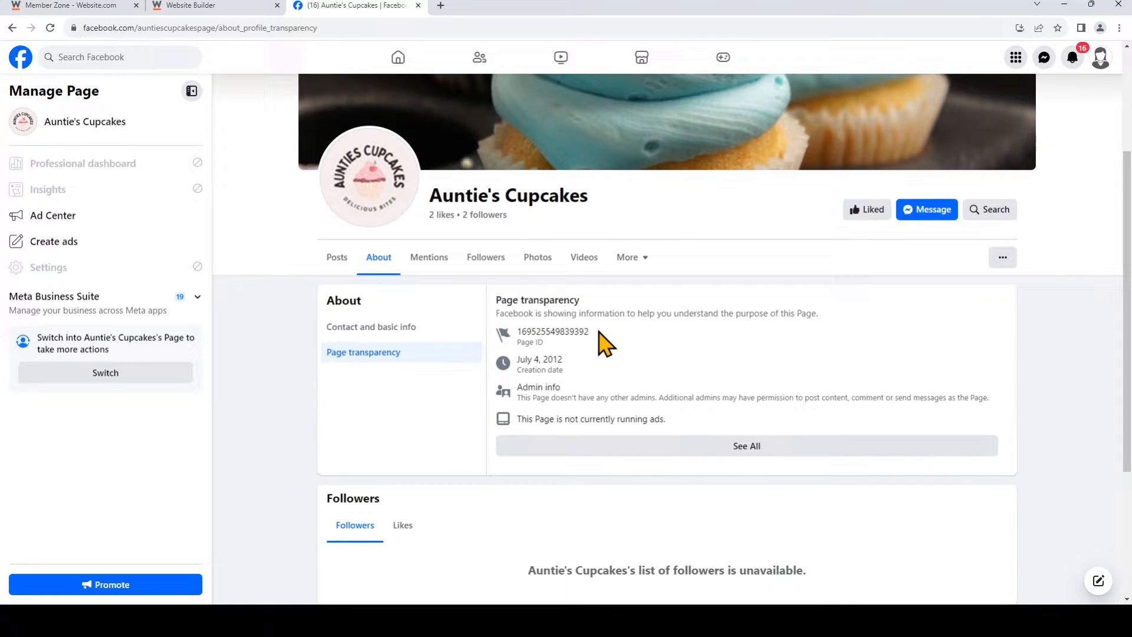
pyautogui.doubleClick(552, 331)
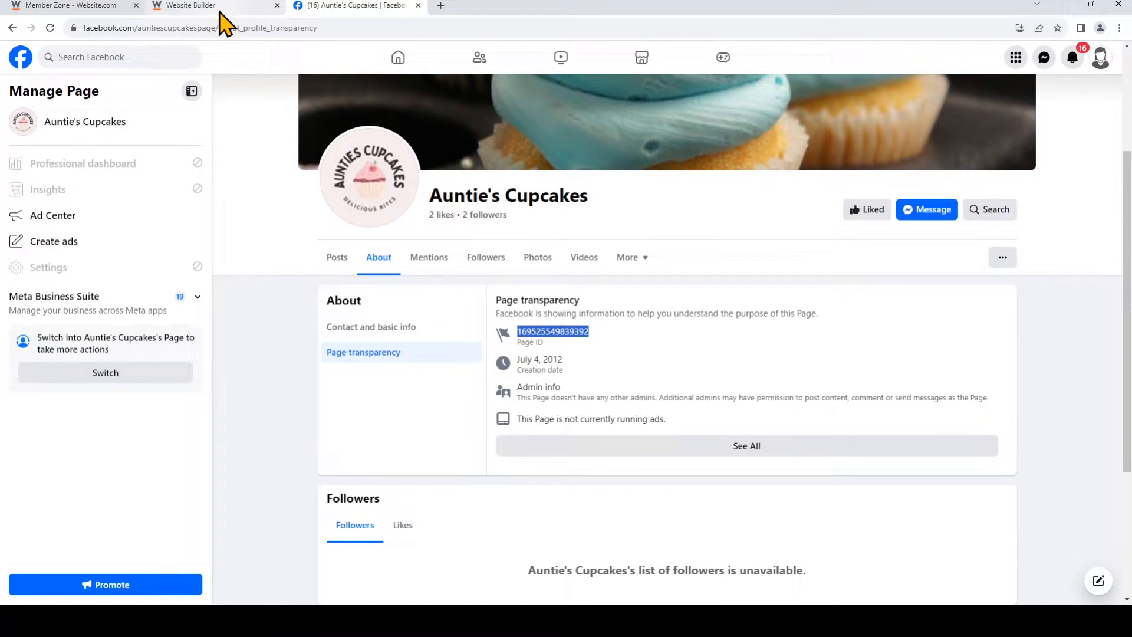
pyautogui.click(193, 6)
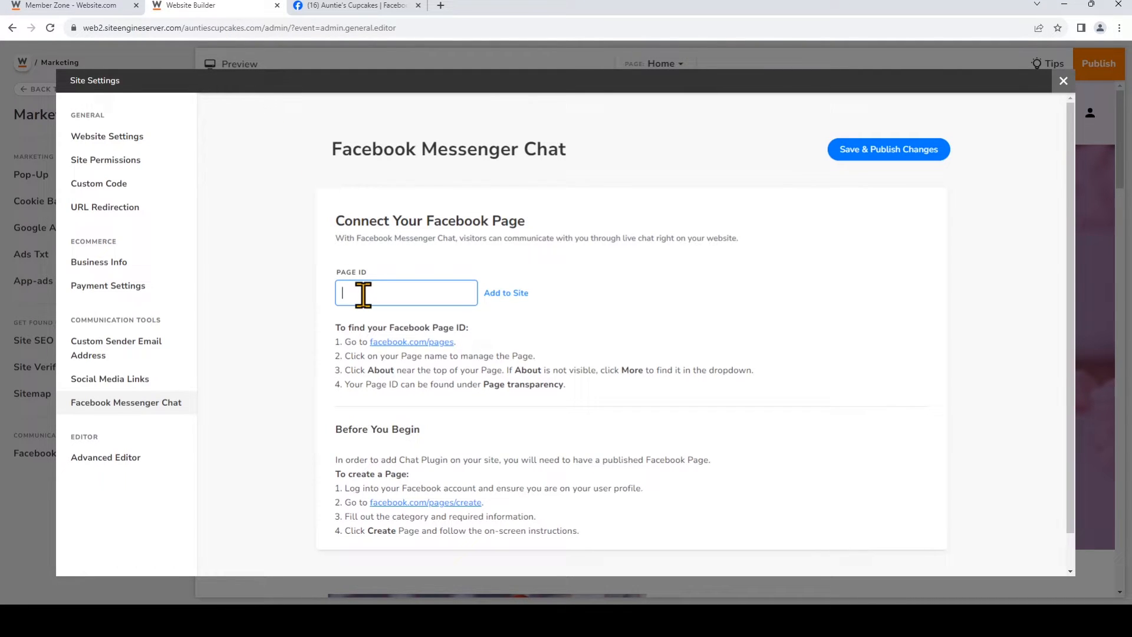
pyautogui.write('169525549839392')
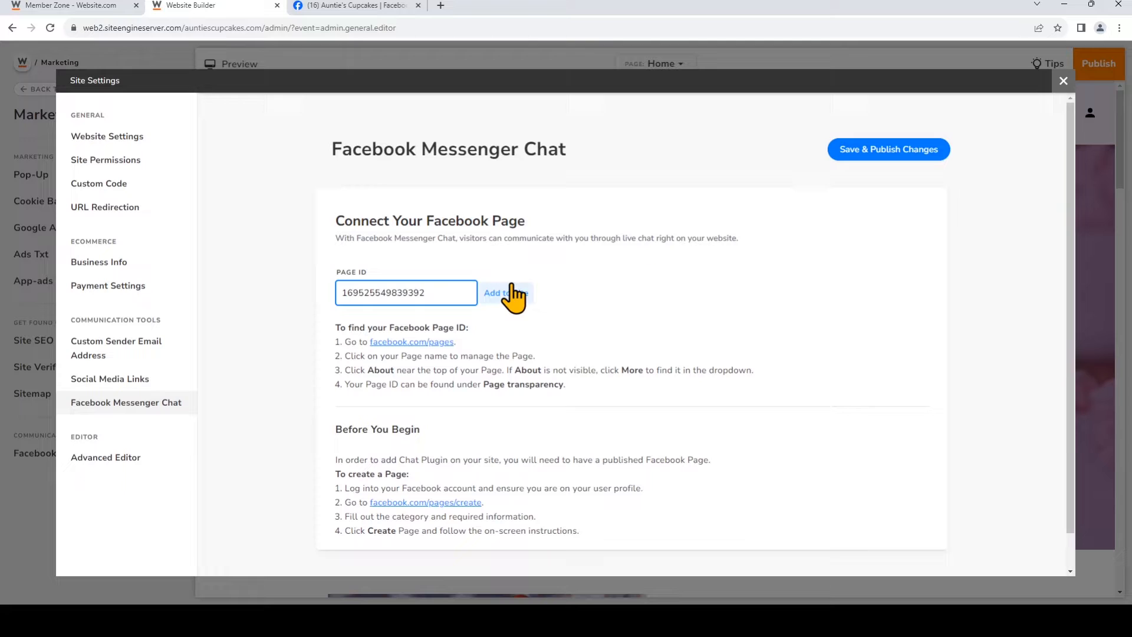
pyautogui.click(506, 292)
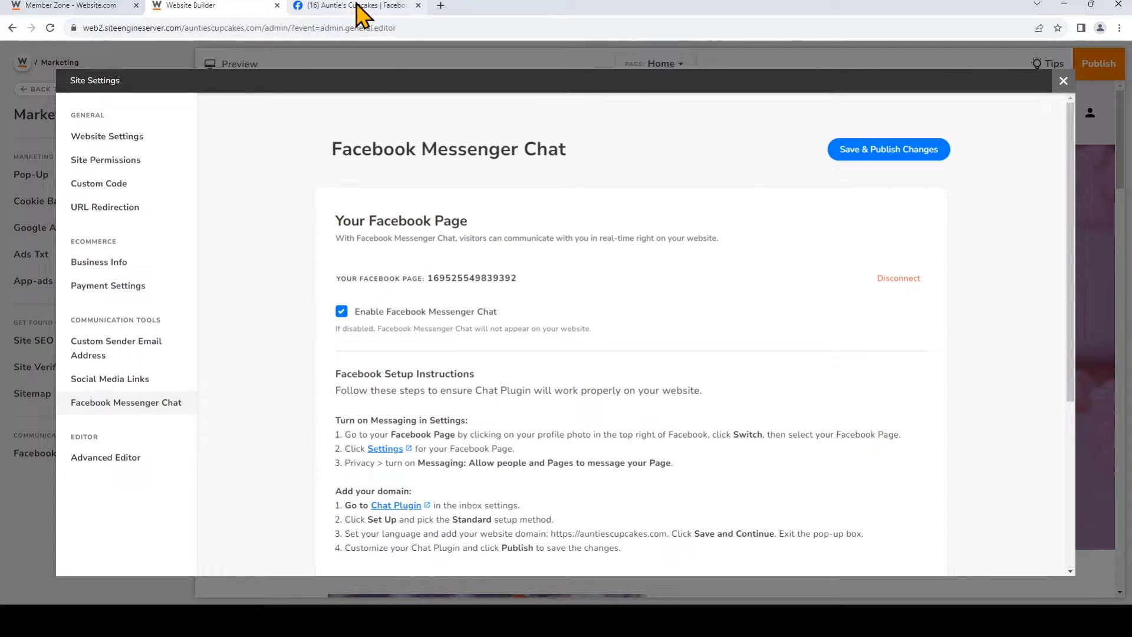
# Step: On Facebook, switch the active profile to the Auntie's Cupcakes page via the account menu
pyautogui.click(354, 6)
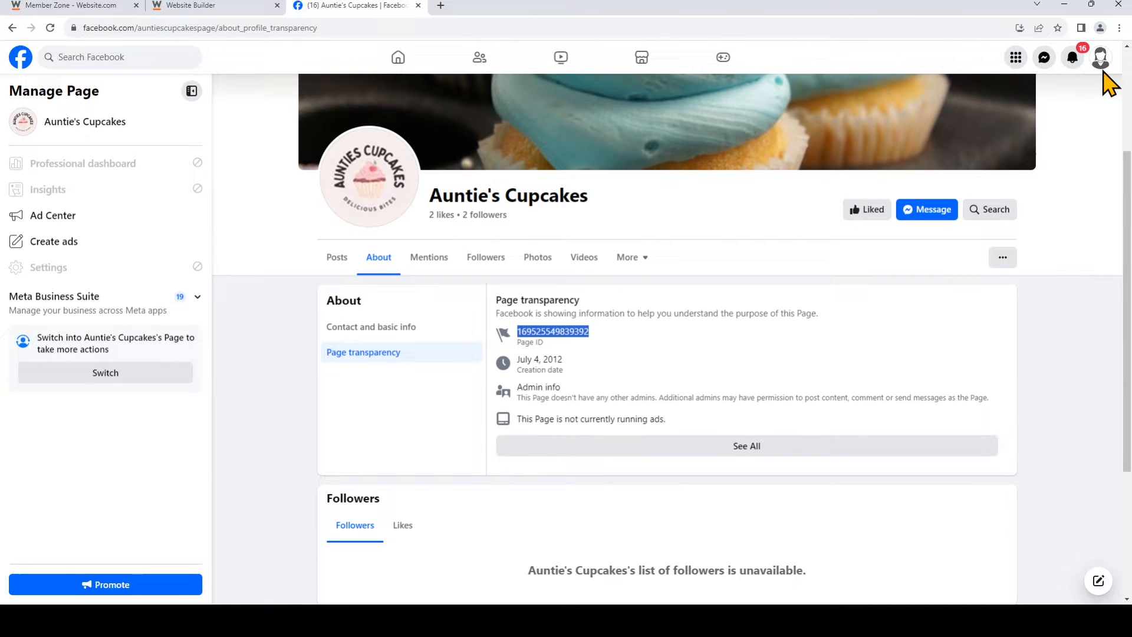
pyautogui.moveTo(1100, 57)
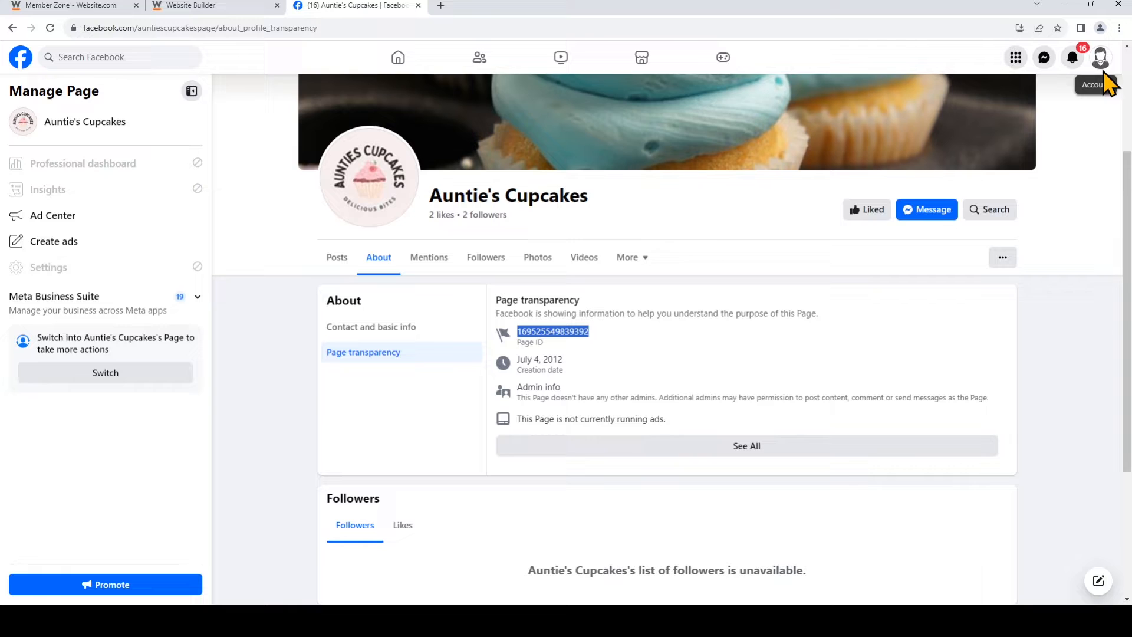
pyautogui.moveTo(1100, 58)
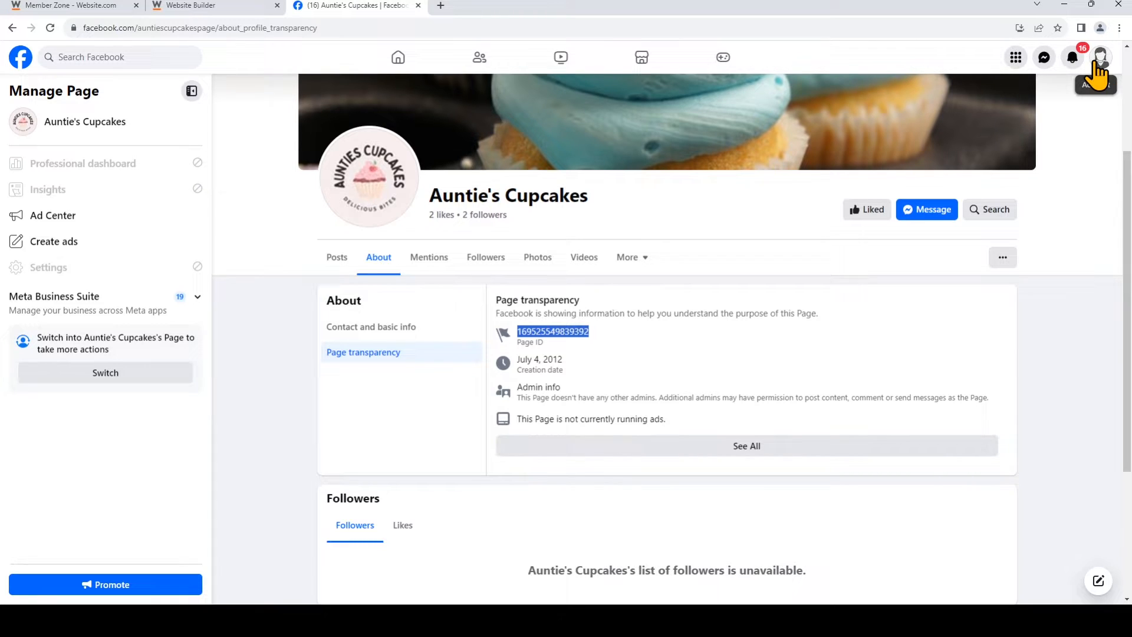
pyautogui.click(1100, 56)
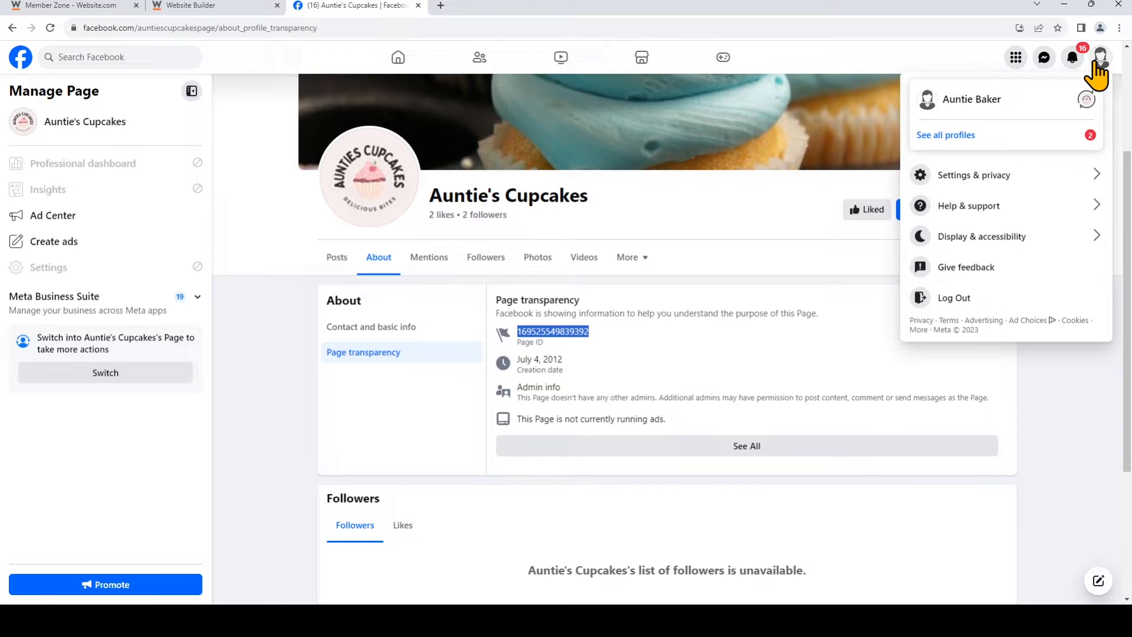
pyautogui.moveTo(1088, 112)
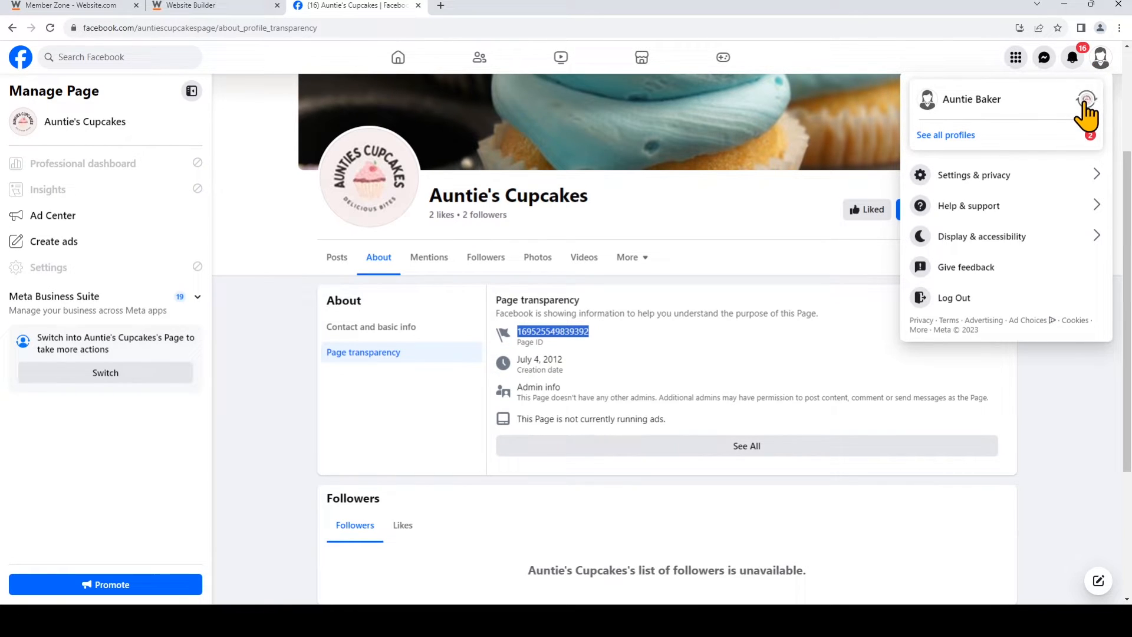
pyautogui.moveTo(1086, 99)
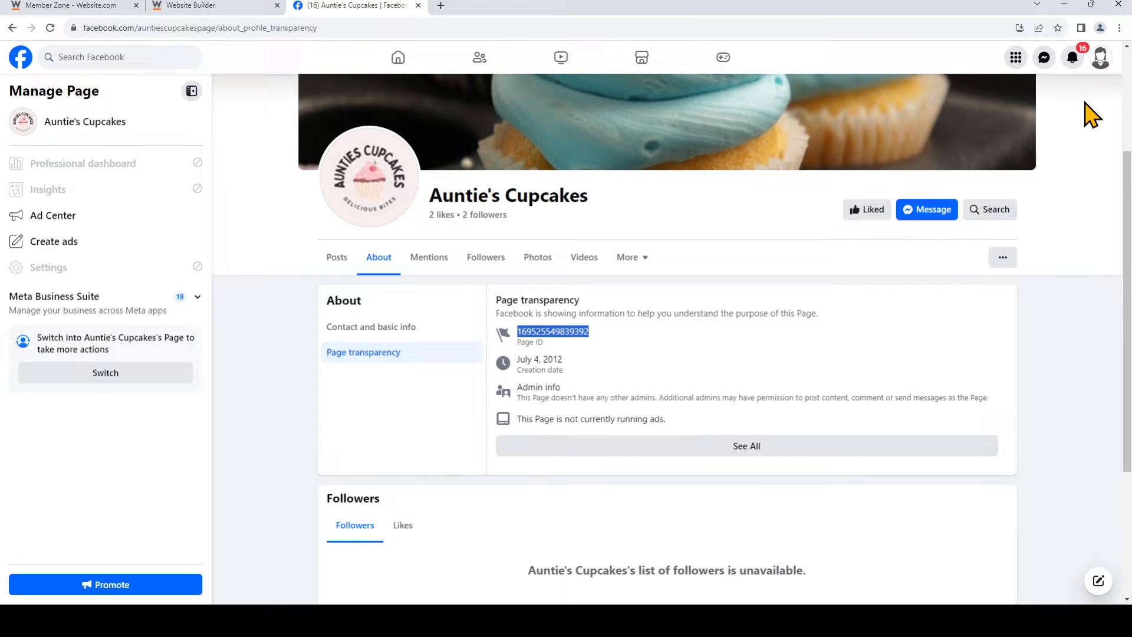
pyautogui.click(105, 373)
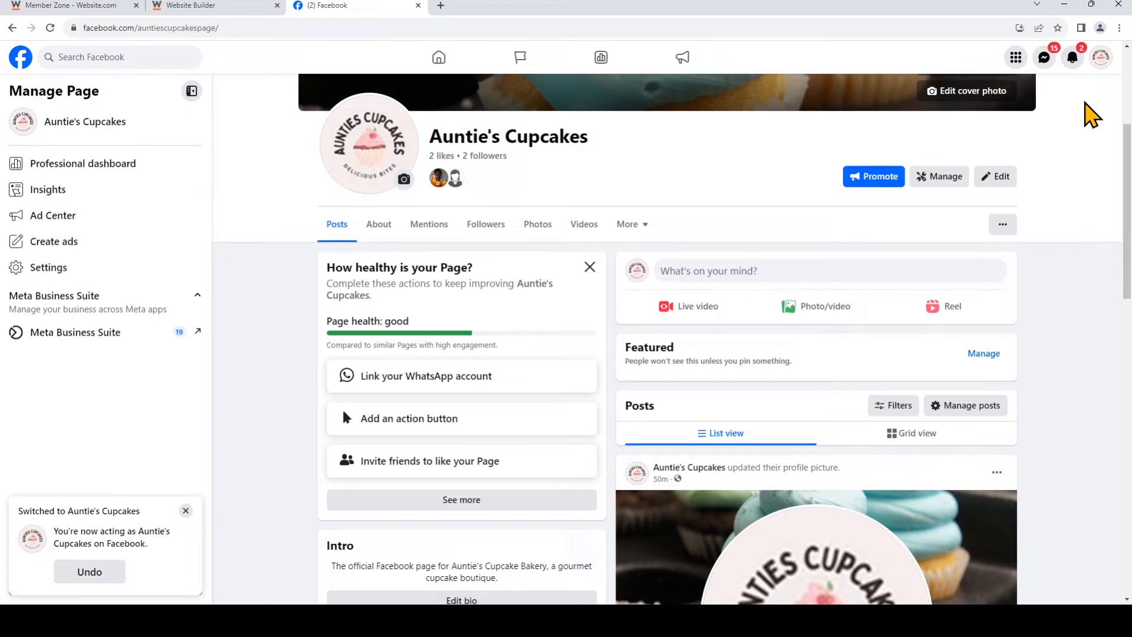
pyautogui.click(185, 510)
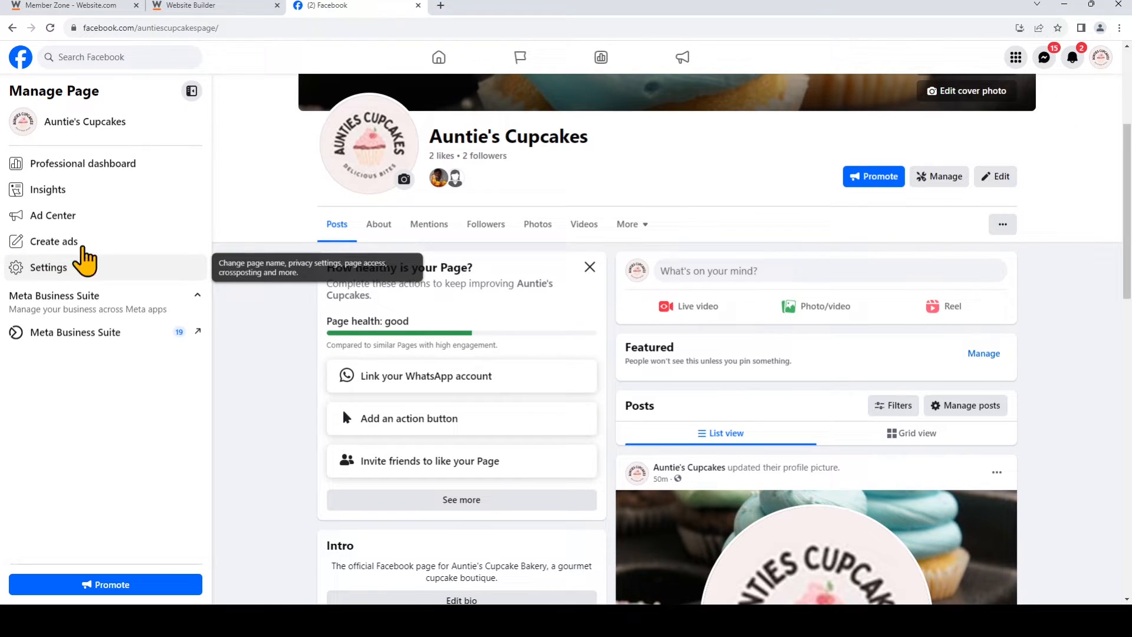
# Step: Follow the Settings link to the page's Privacy settings and verify messaging from people and Pages is On
pyautogui.click(214, 6)
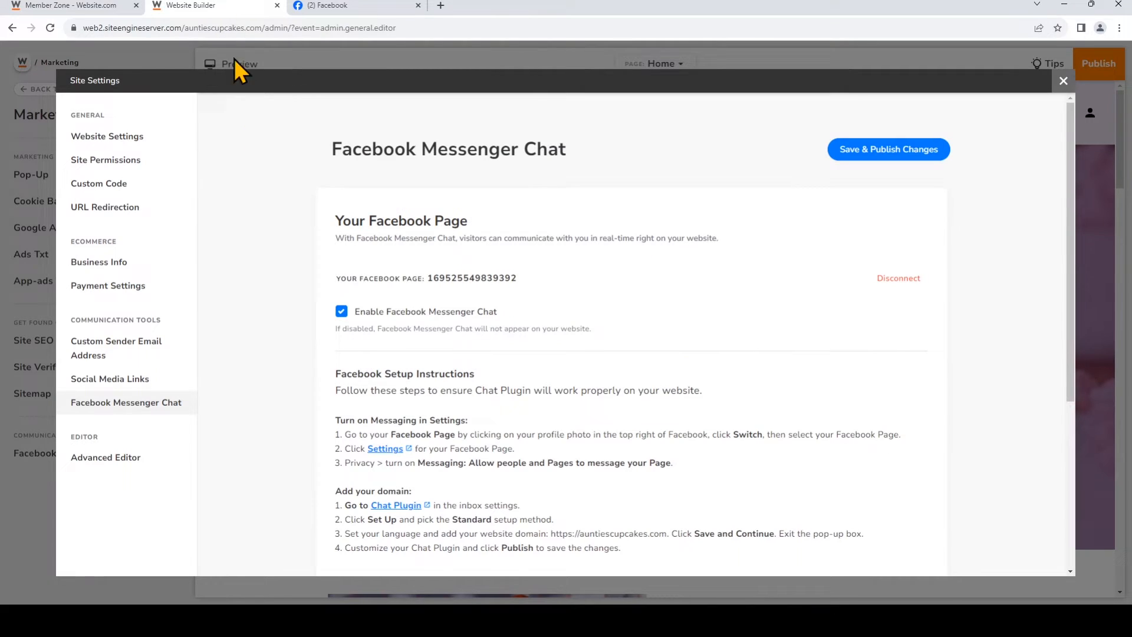
pyautogui.moveTo(384, 459)
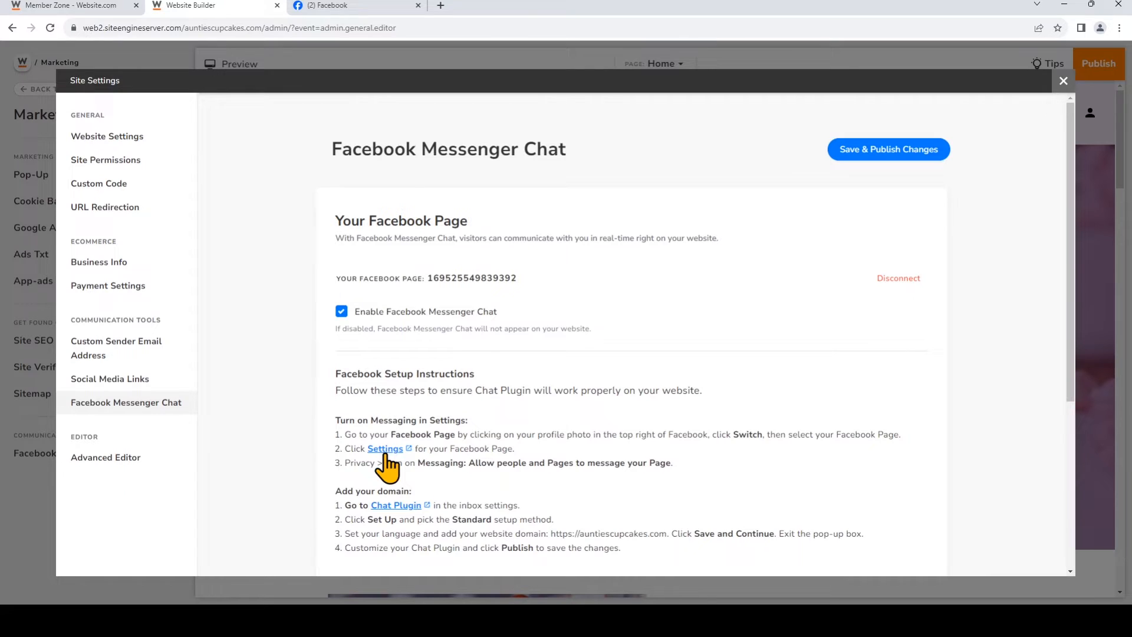
pyautogui.click(385, 448)
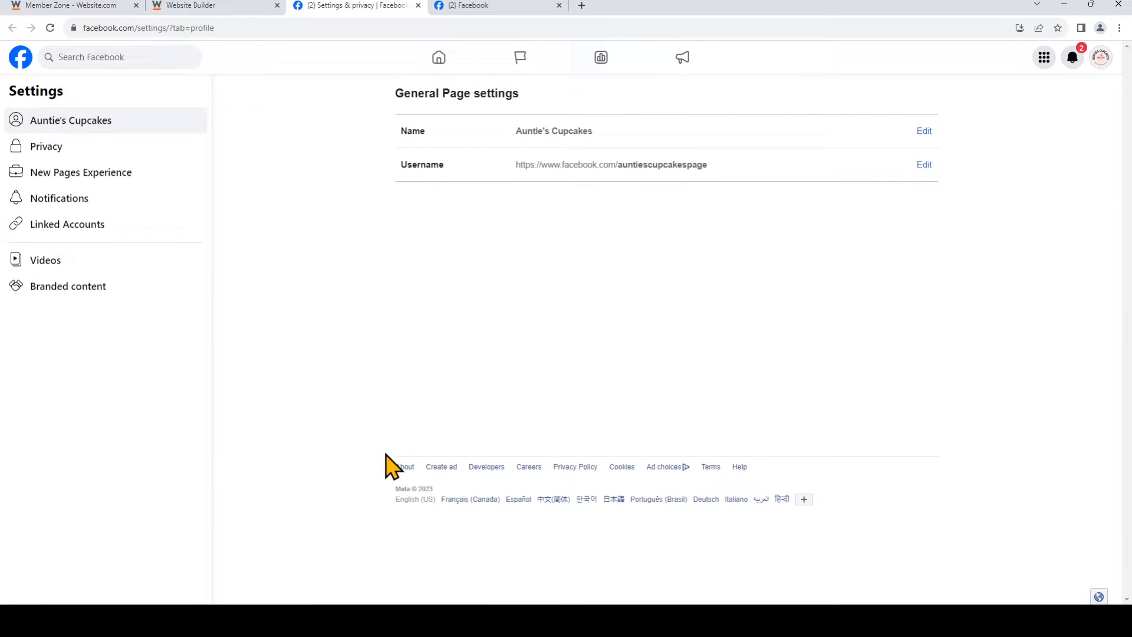
pyautogui.click(46, 146)
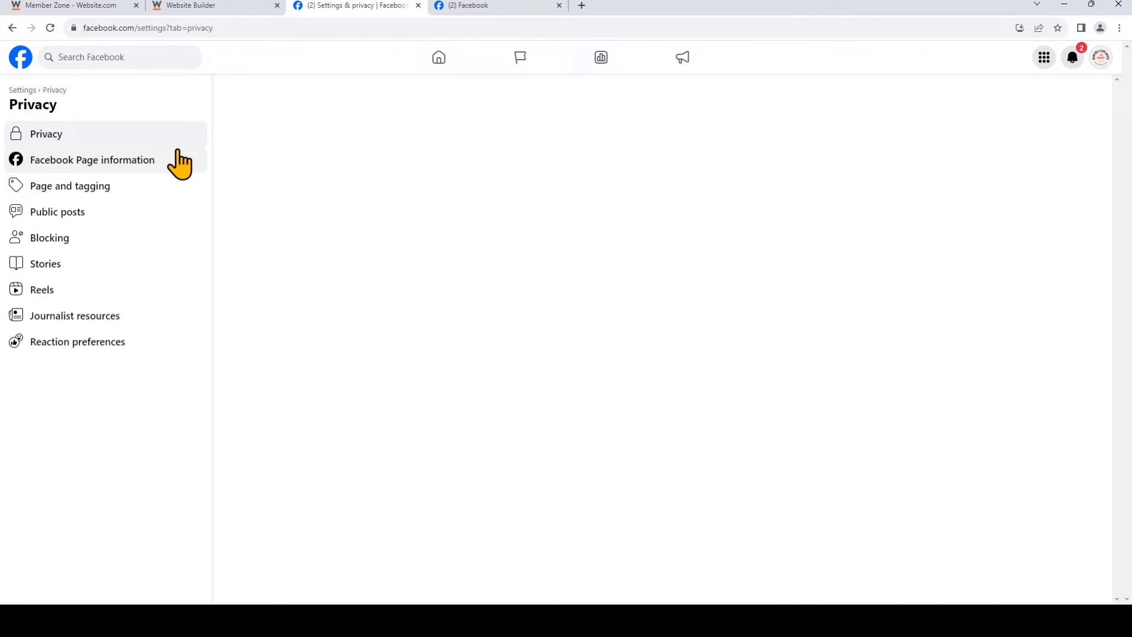
pyautogui.click(46, 133)
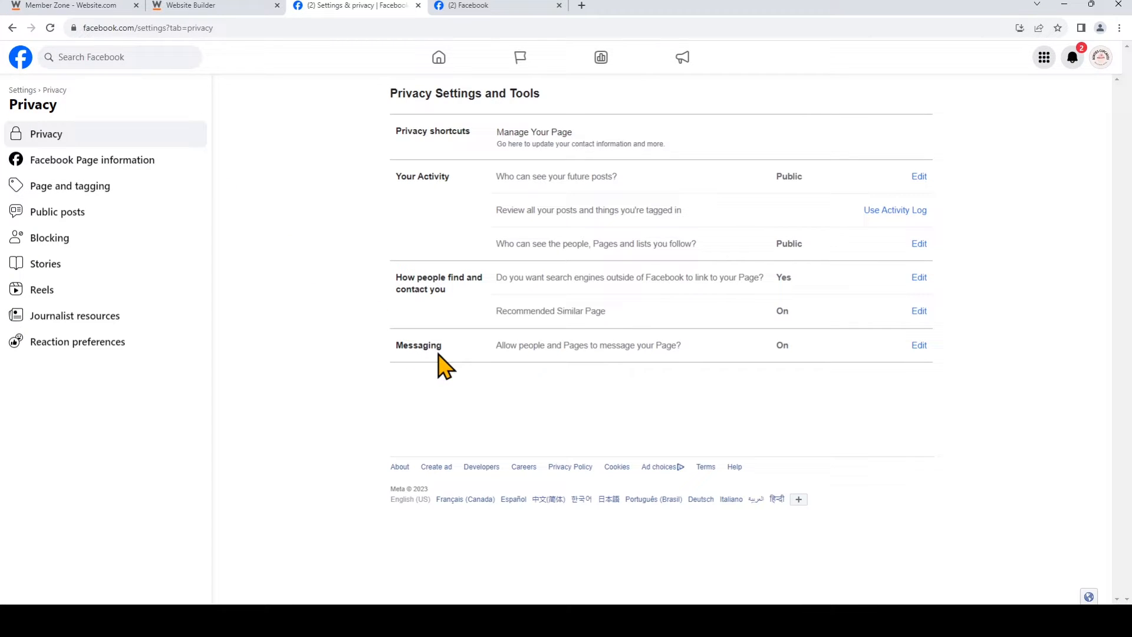
pyautogui.moveTo(540, 367)
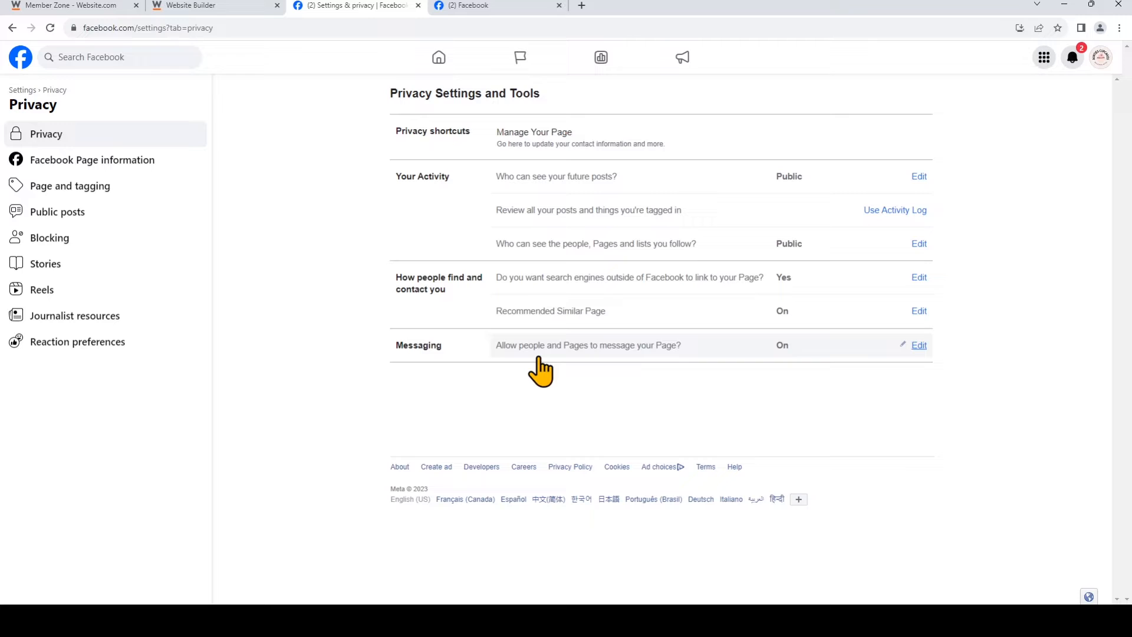
pyautogui.moveTo(649, 367)
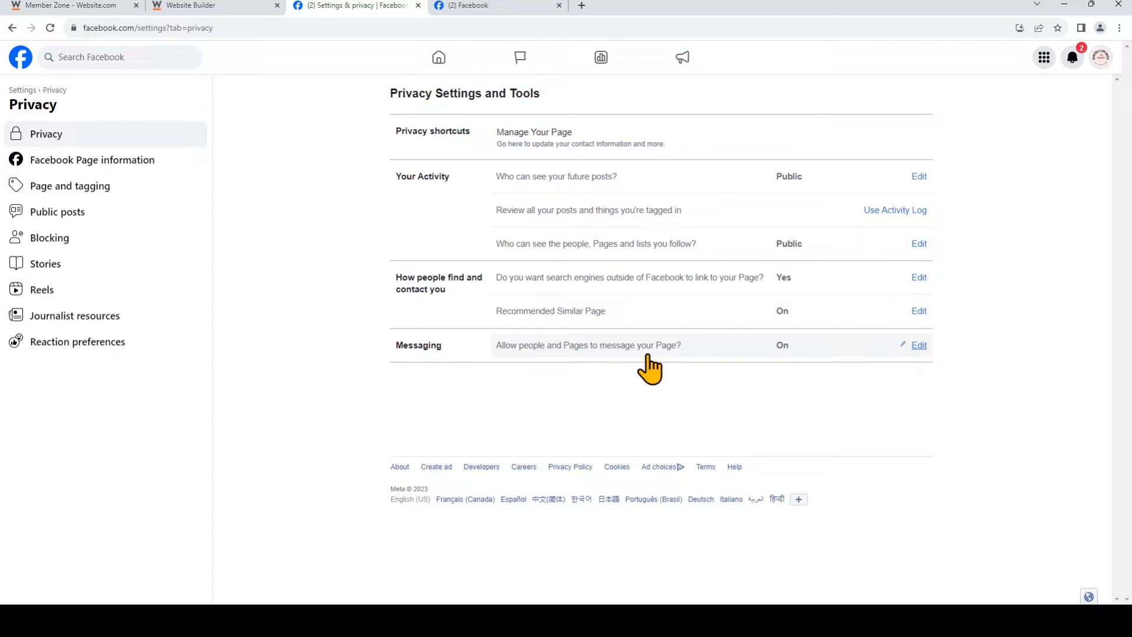
pyautogui.moveTo(792, 368)
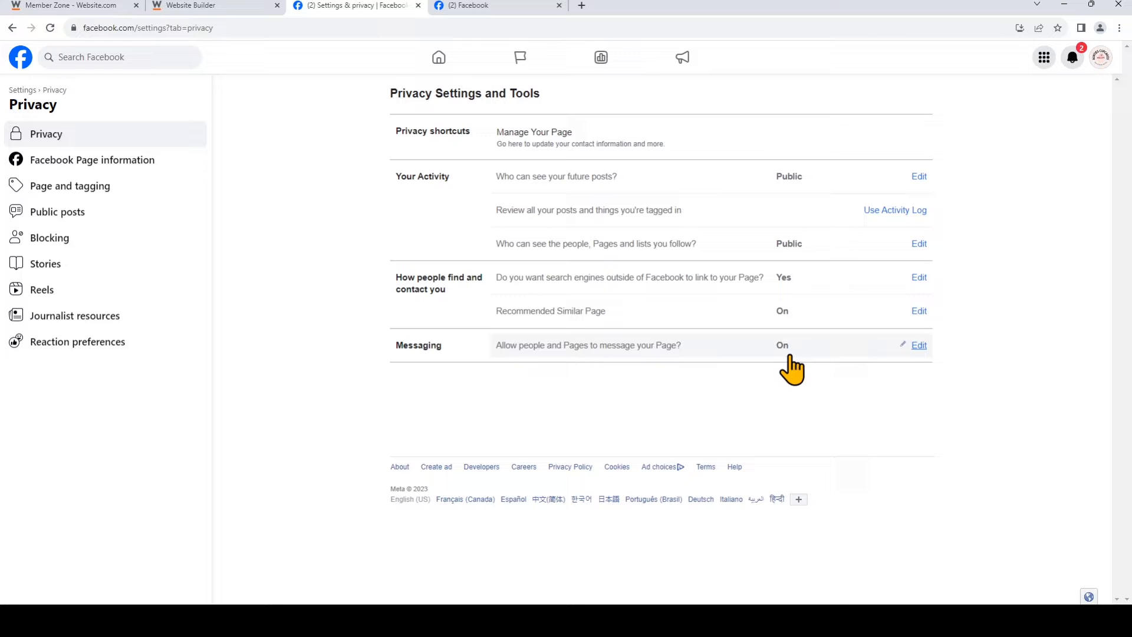
pyautogui.click(191, 7)
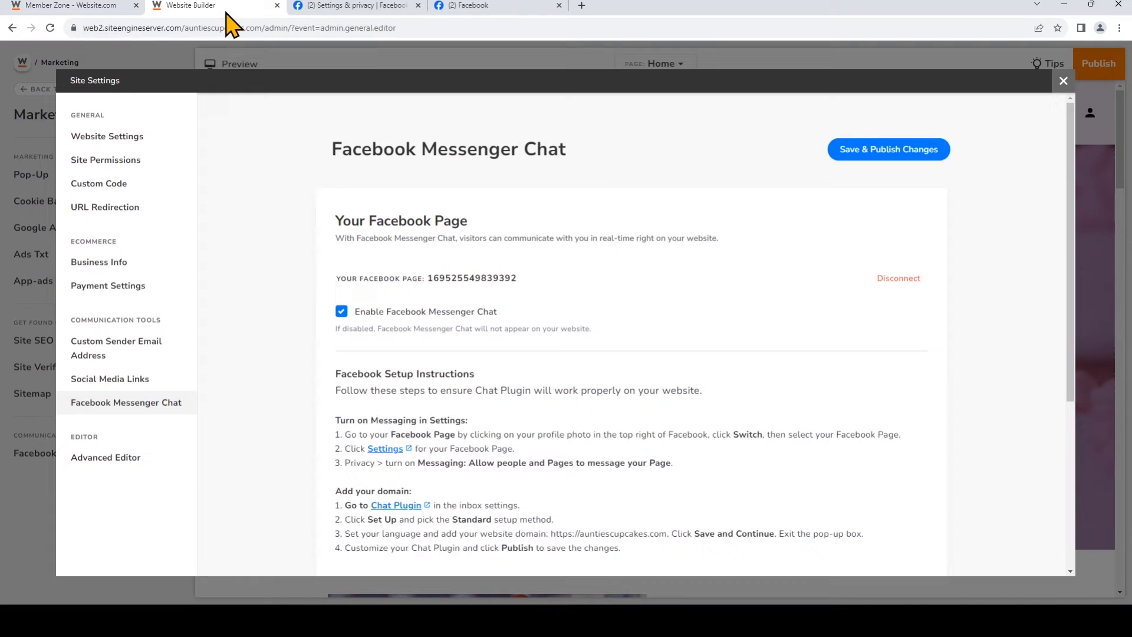
pyautogui.moveTo(373, 496)
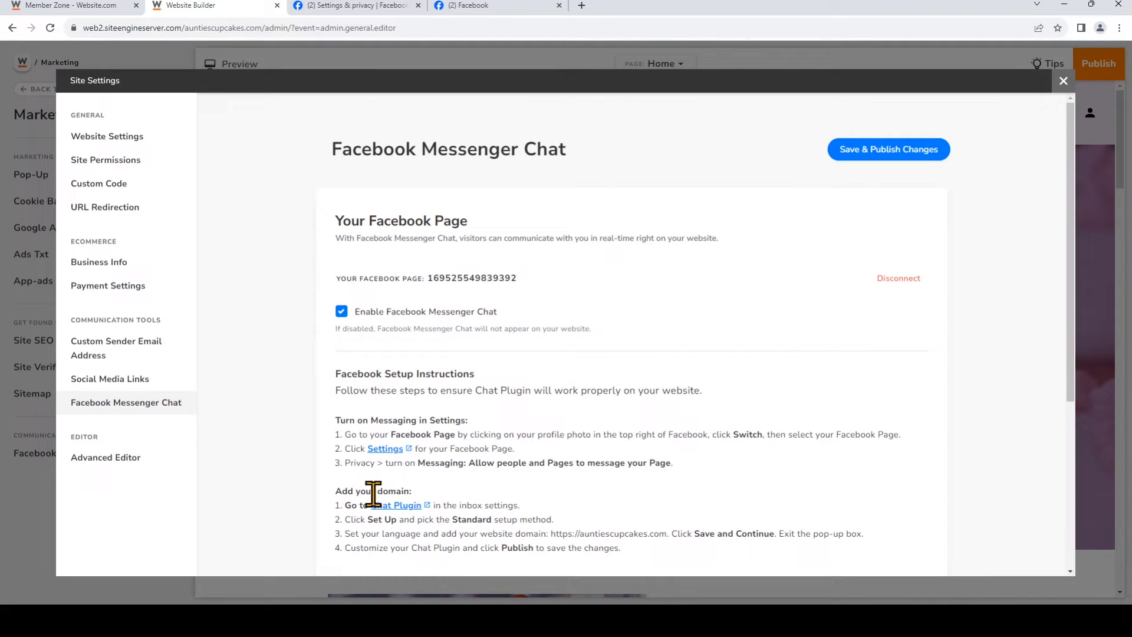
pyautogui.moveTo(395, 504)
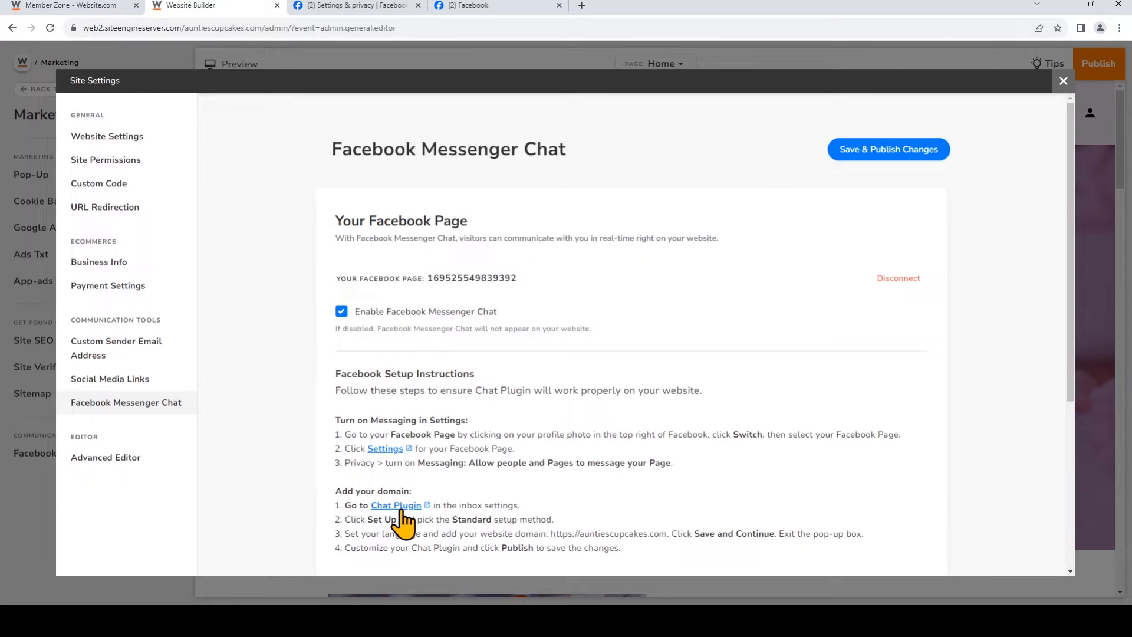
pyautogui.click(396, 505)
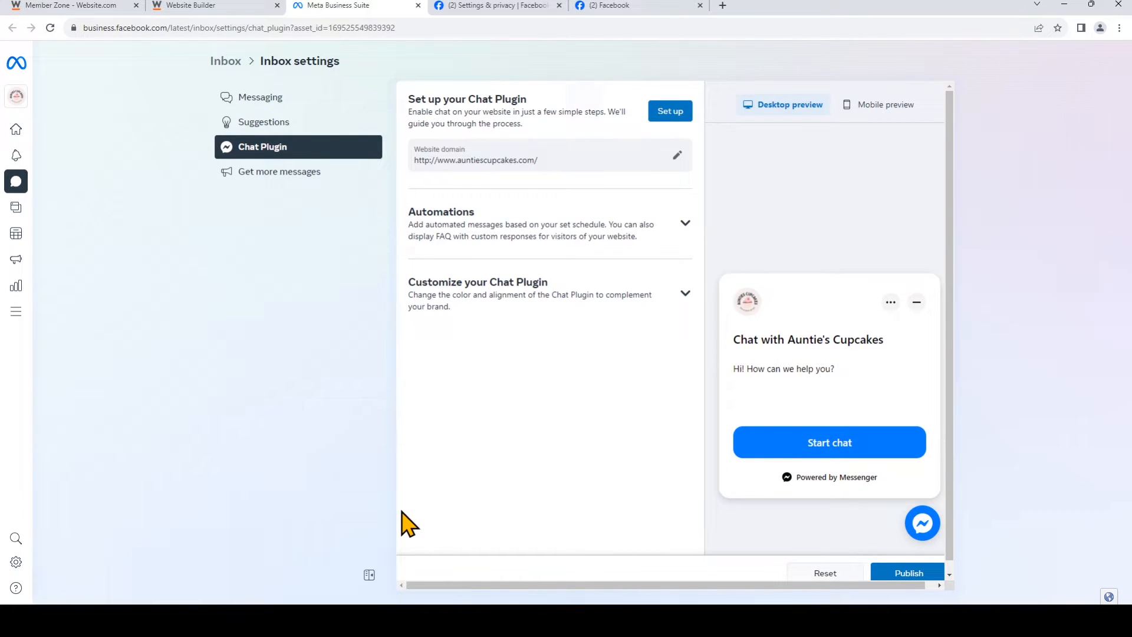
pyautogui.moveTo(559, 286)
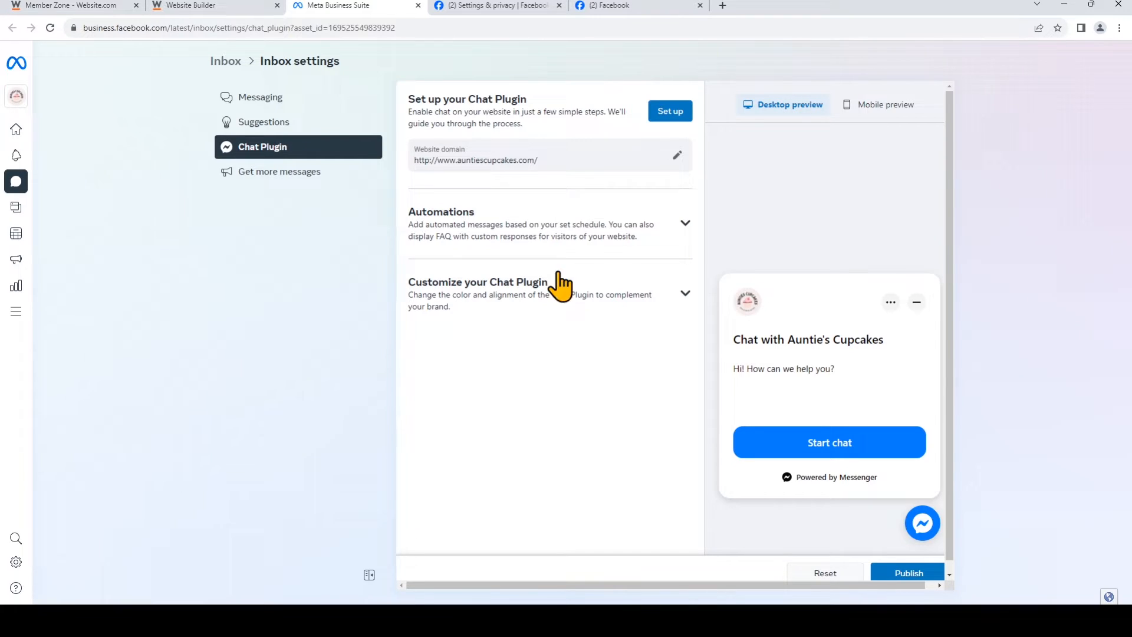
# Step: Begin Standard Chat Plugin setup, keep English (US), and reach the Add domains field
pyautogui.click(670, 111)
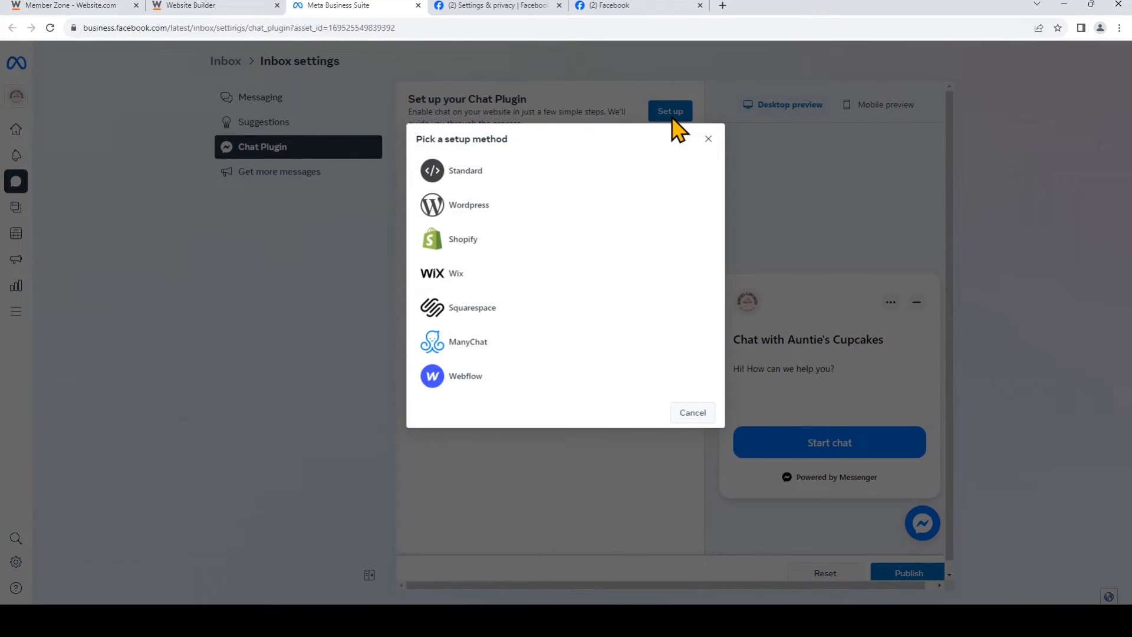
pyautogui.moveTo(503, 179)
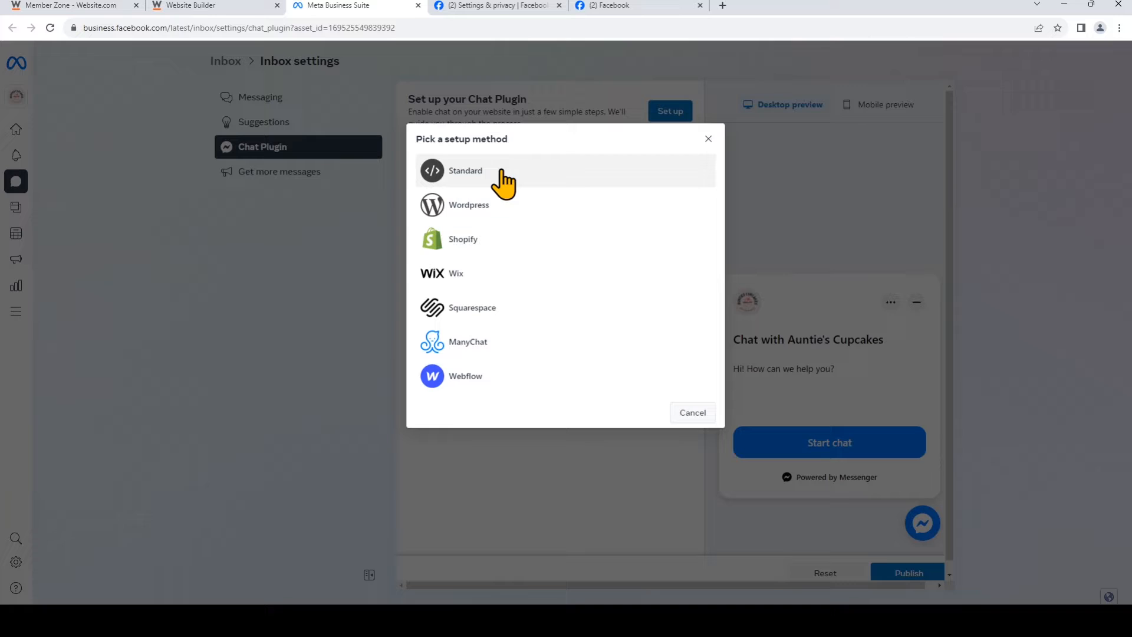
pyautogui.click(465, 170)
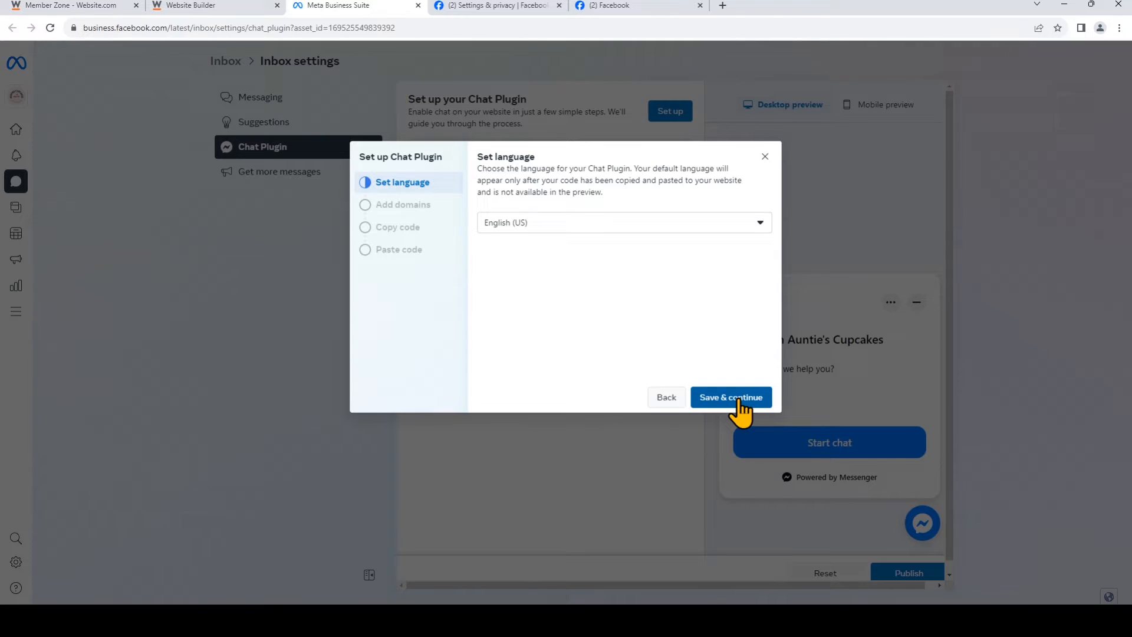
pyautogui.click(729, 398)
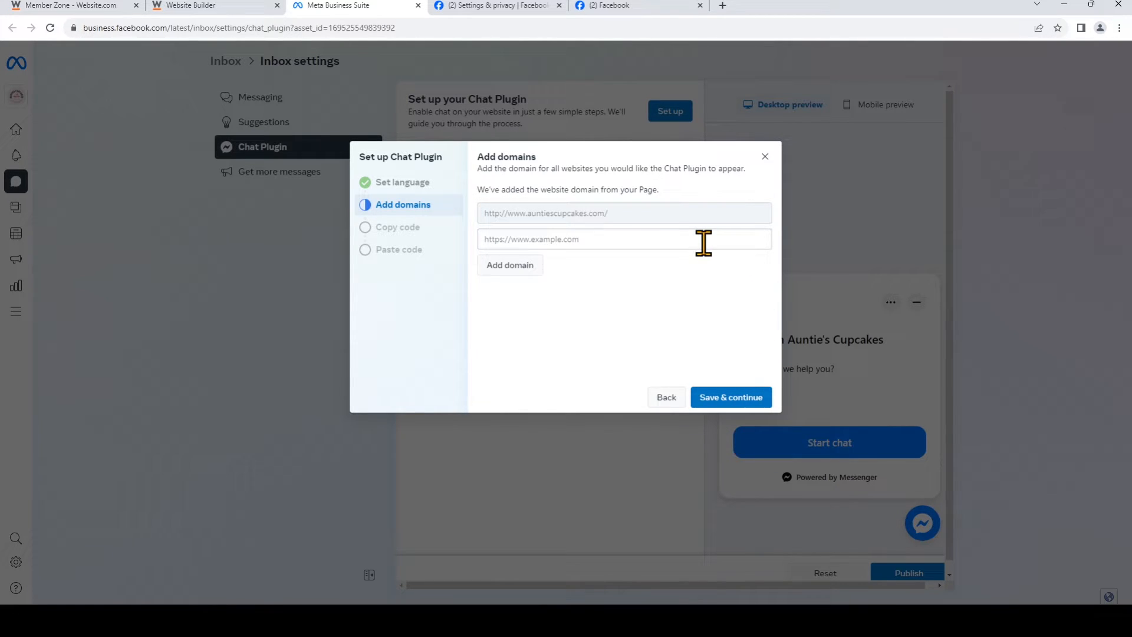
pyautogui.click(623, 240)
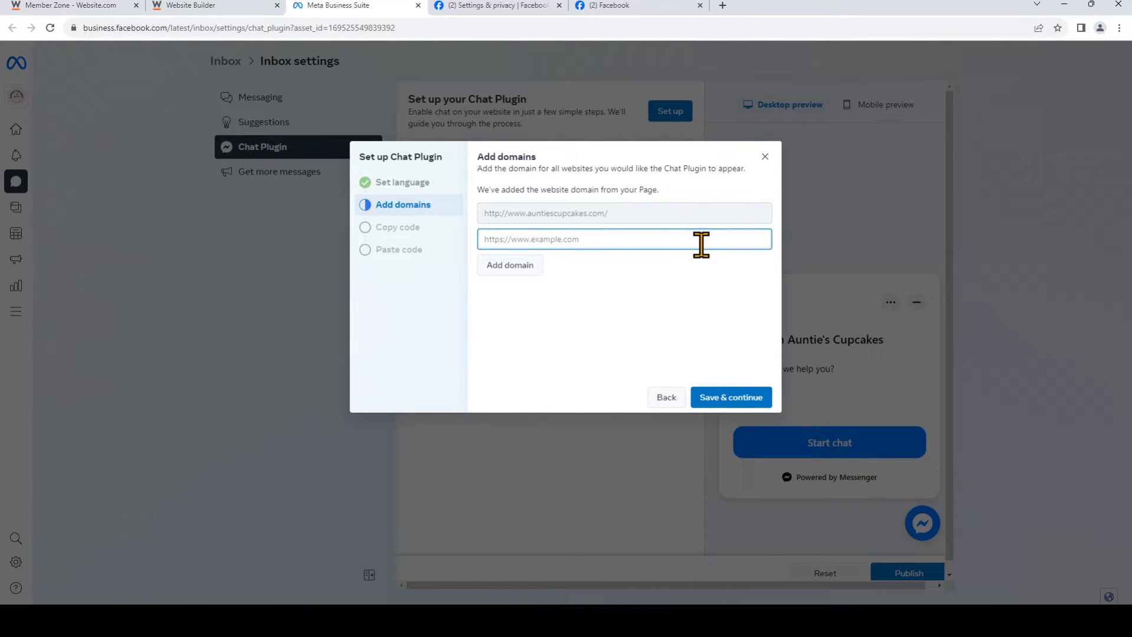
pyautogui.click(210, 6)
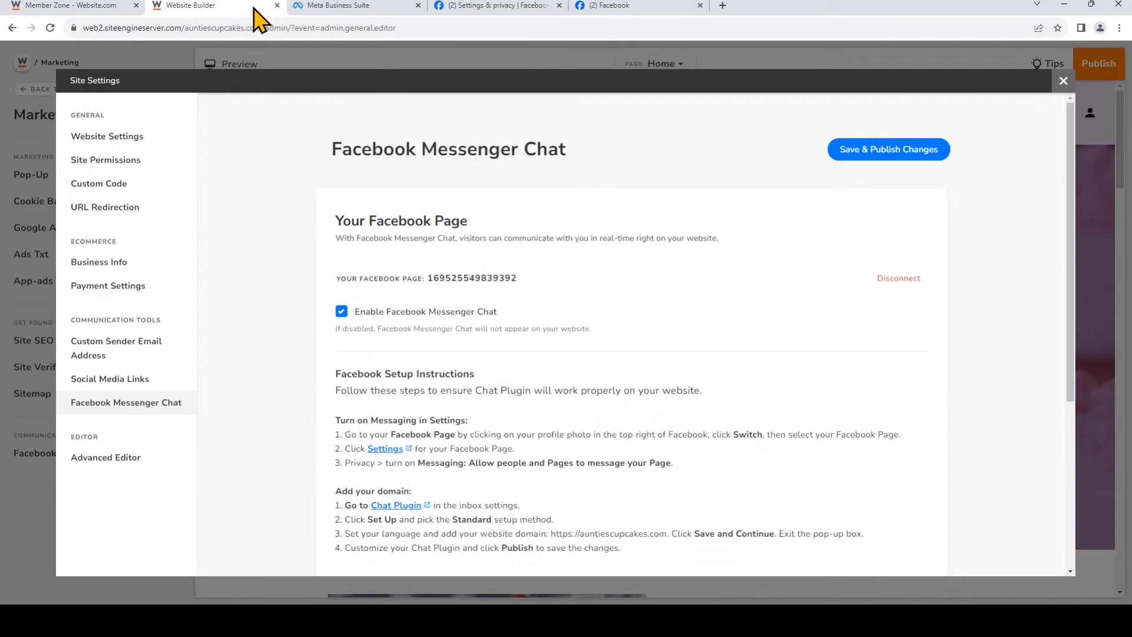
pyautogui.moveTo(610, 533)
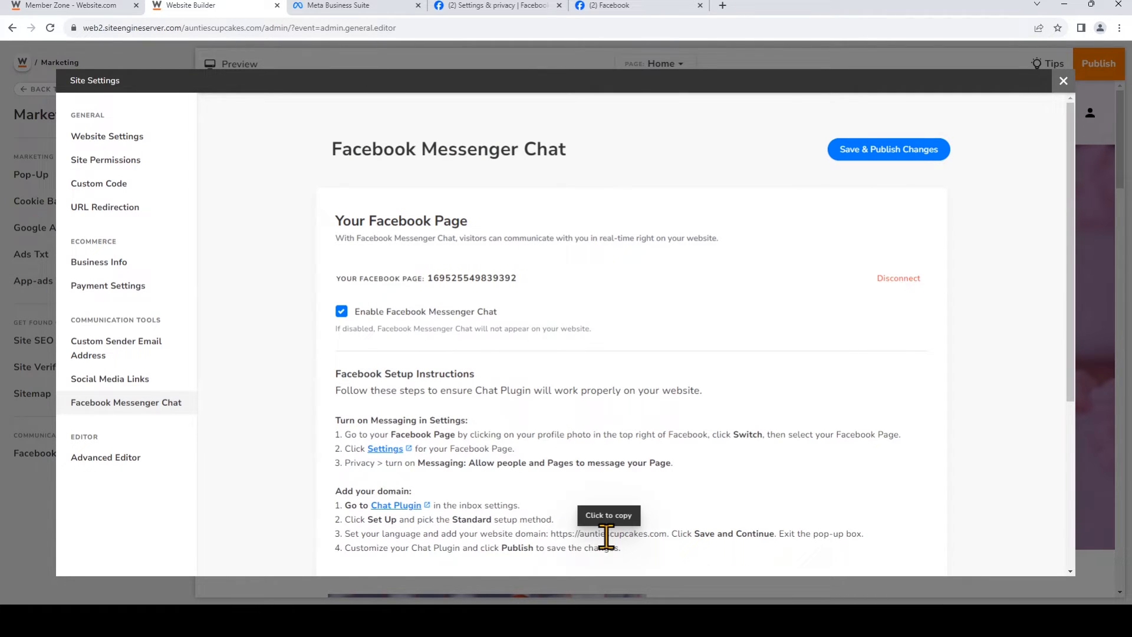
pyautogui.moveTo(642, 535)
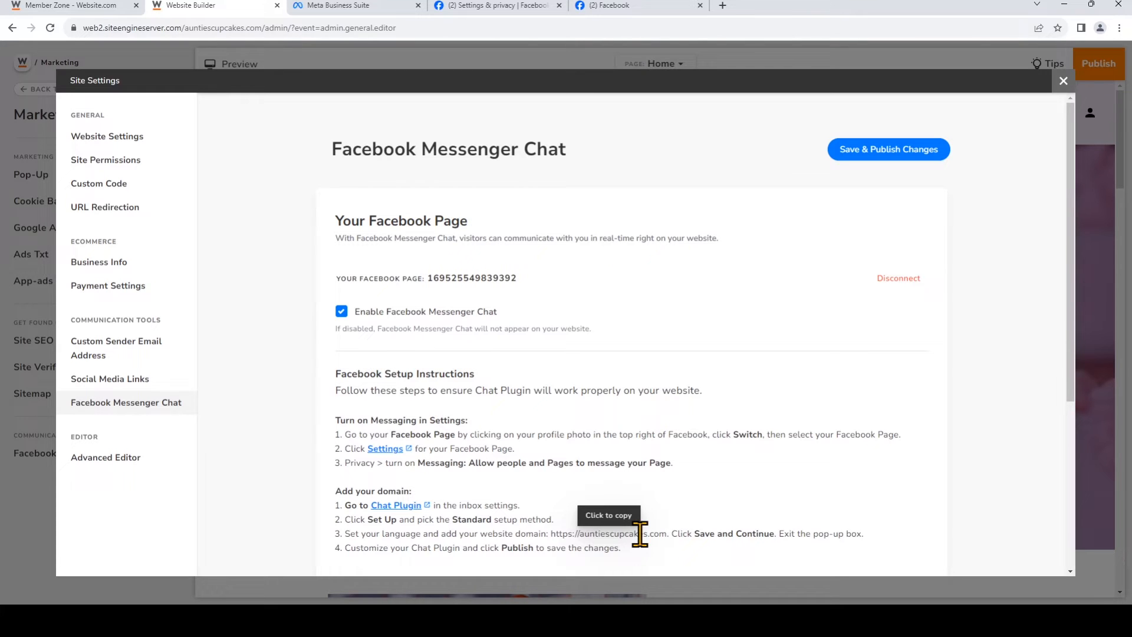
pyautogui.click(613, 533)
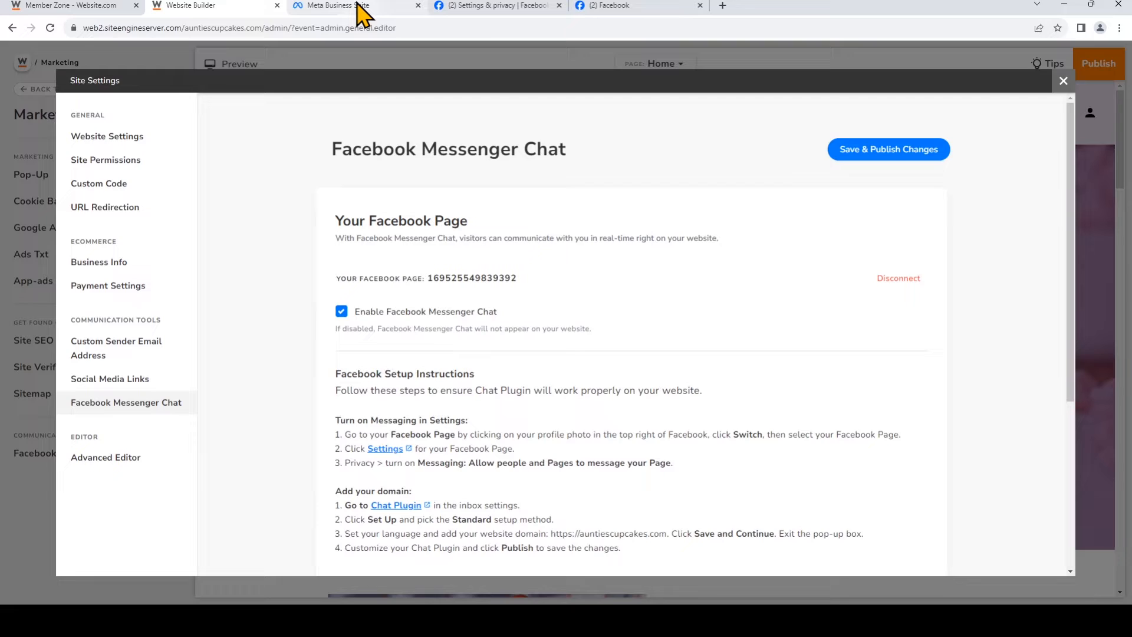
pyautogui.click(336, 6)
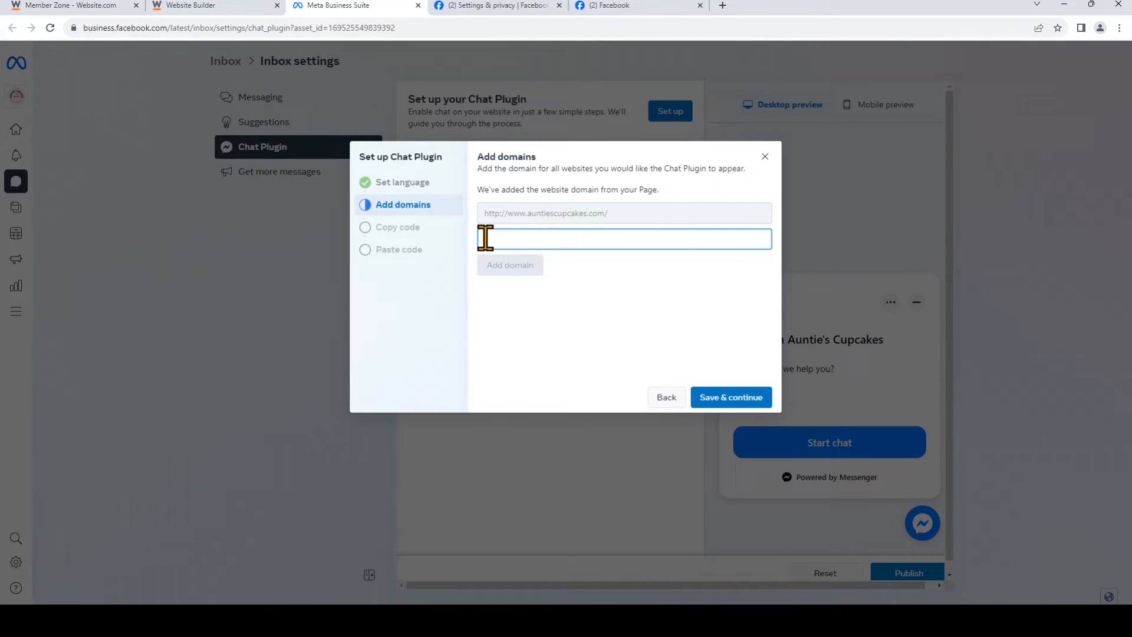
pyautogui.write('https://auntiescupcakes.com')
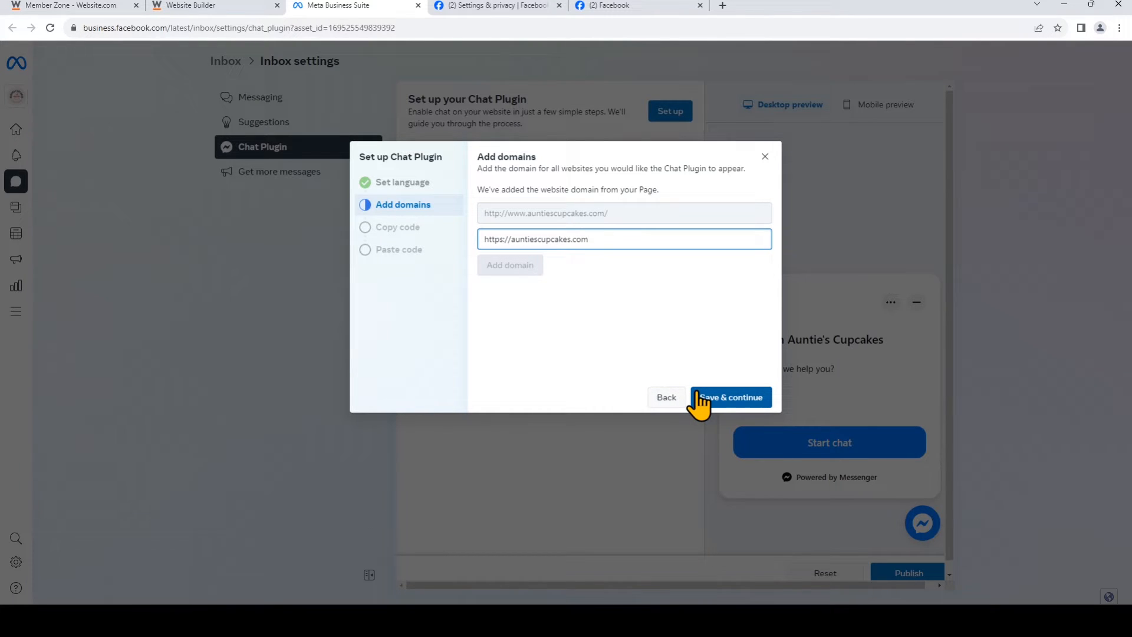
pyautogui.click(731, 397)
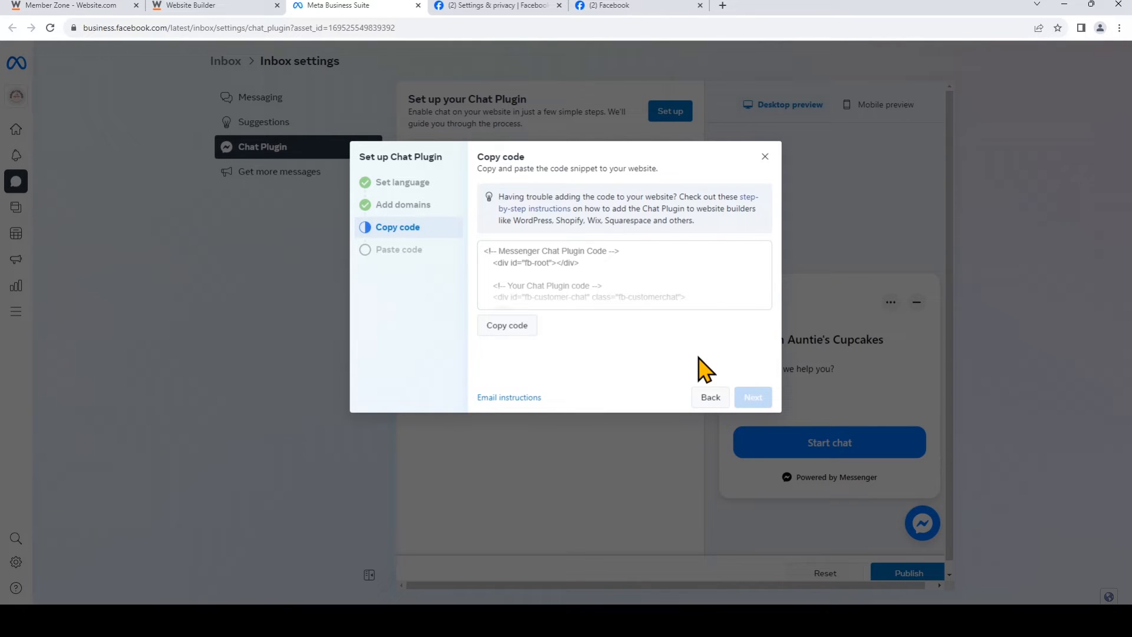
pyautogui.click(764, 157)
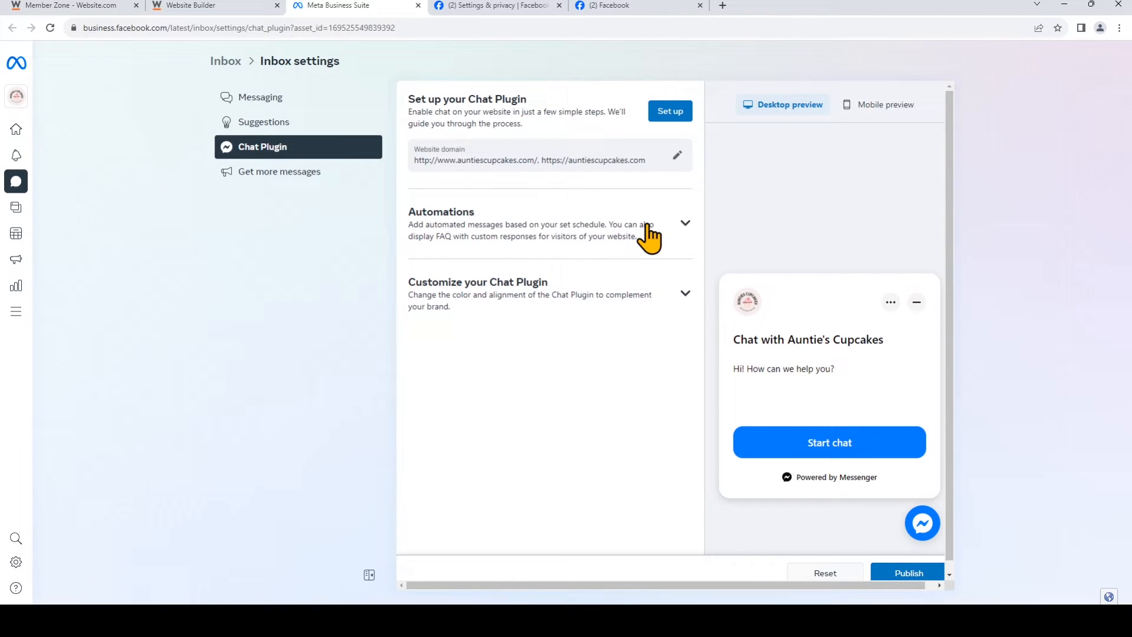
pyautogui.click(684, 223)
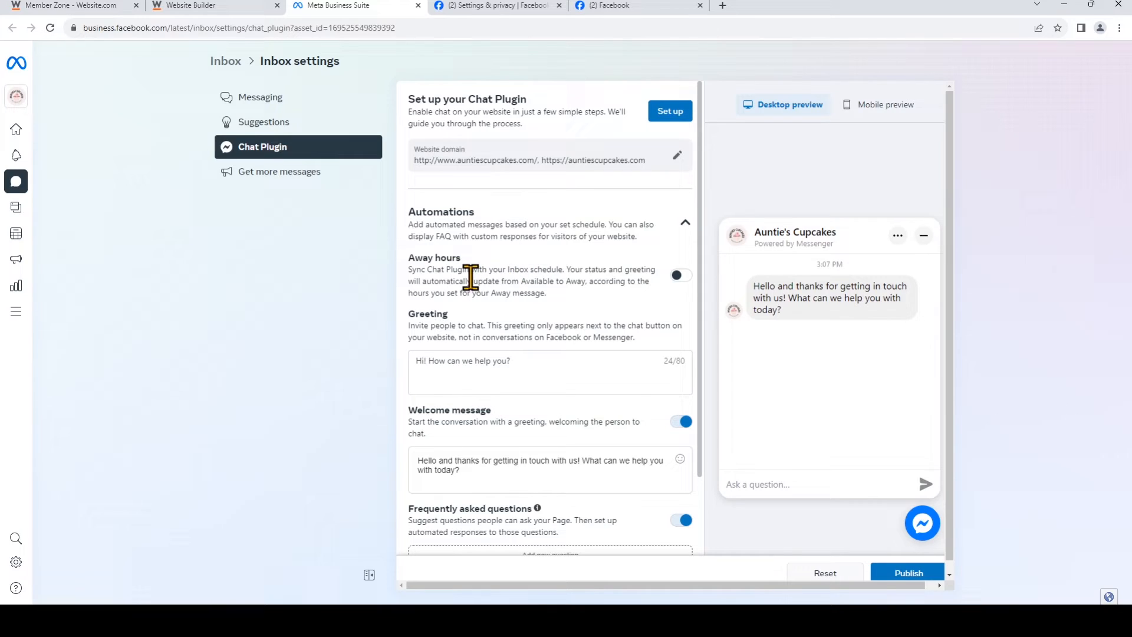
pyautogui.moveTo(411, 325)
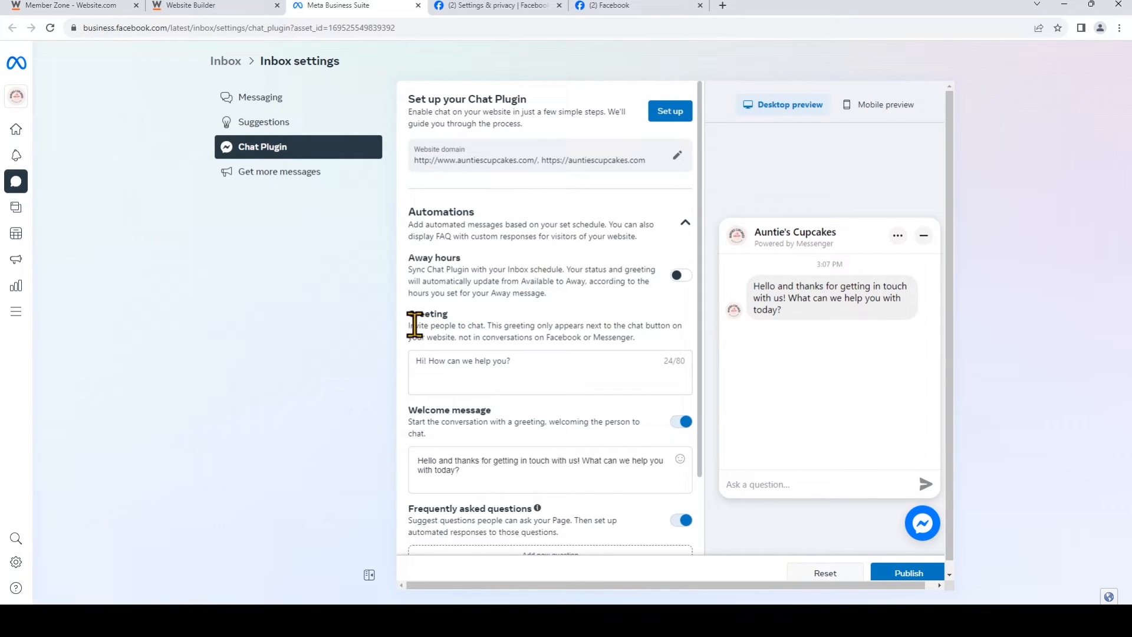
pyautogui.moveTo(475, 426)
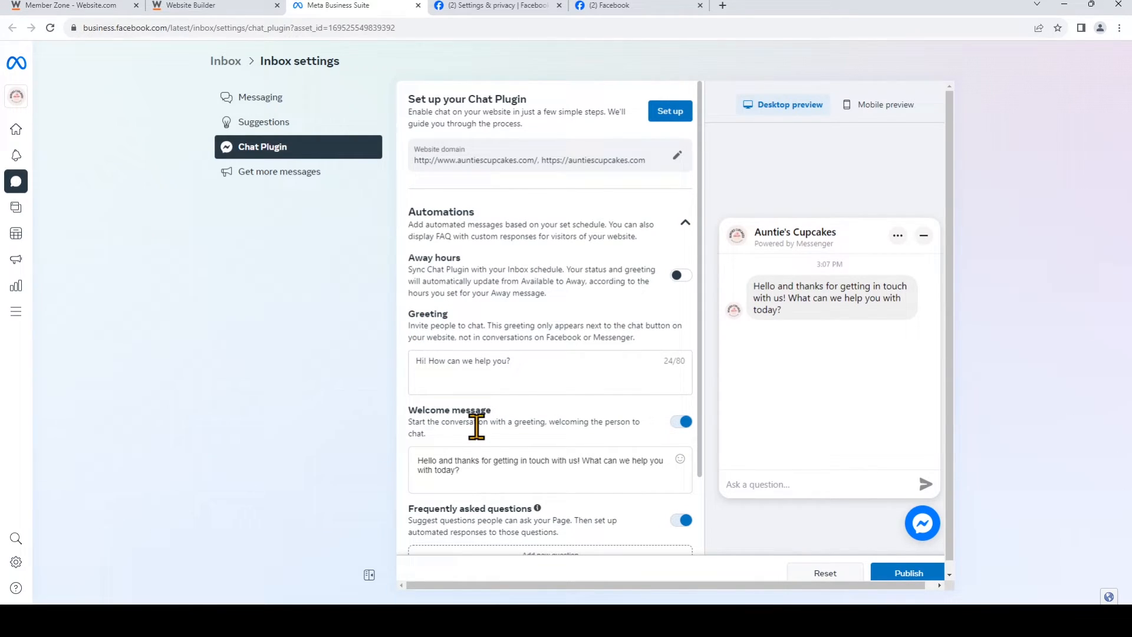
pyautogui.scroll(-3)
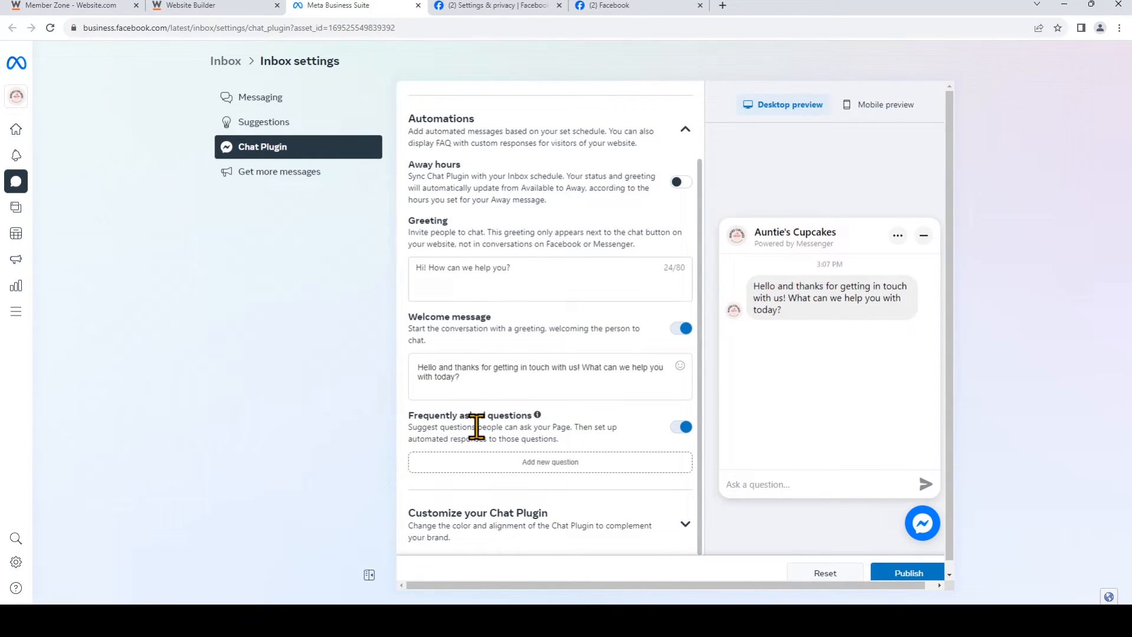
pyautogui.moveTo(552, 527)
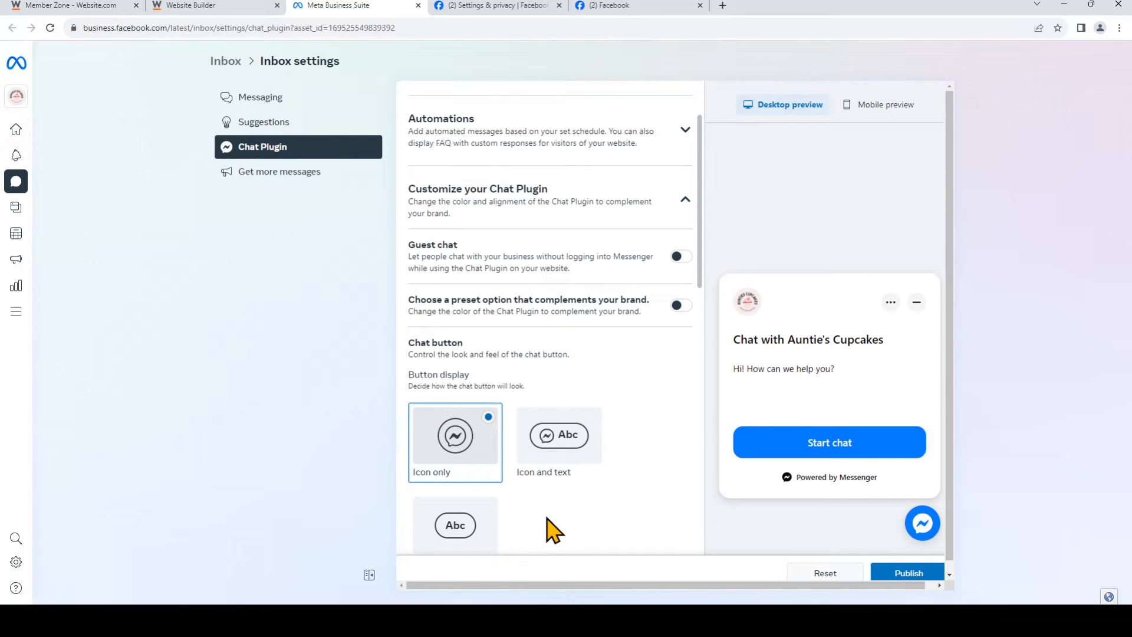
pyautogui.moveTo(585, 363)
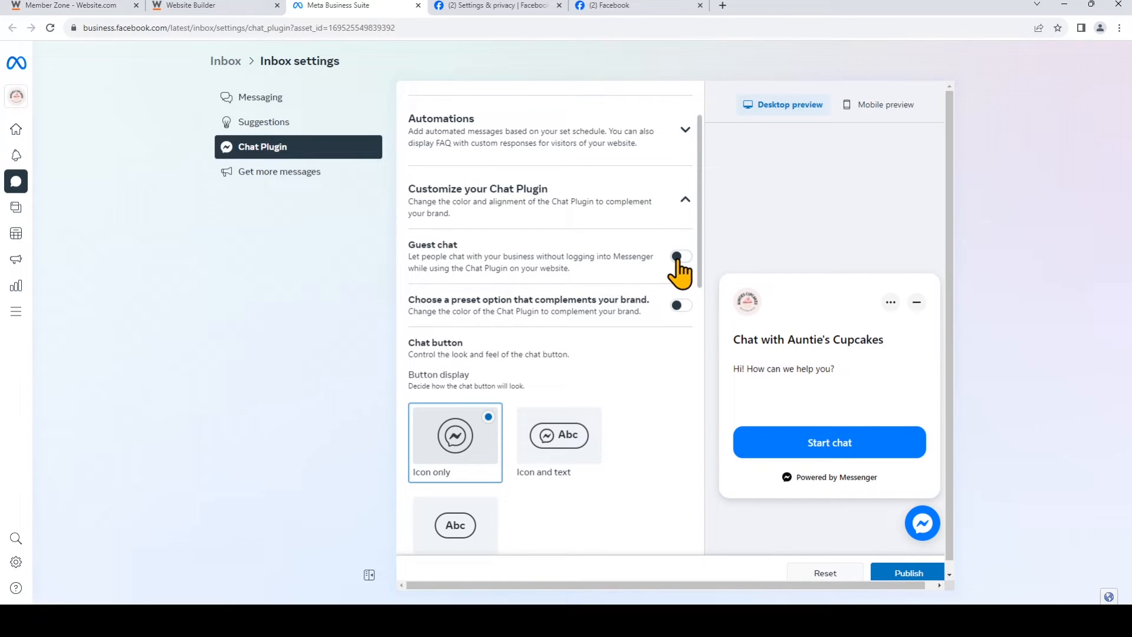
# Step: Toggle Guest chat, set the button to Icon and text, and pick the square speech-bubble icon
pyautogui.click(679, 256)
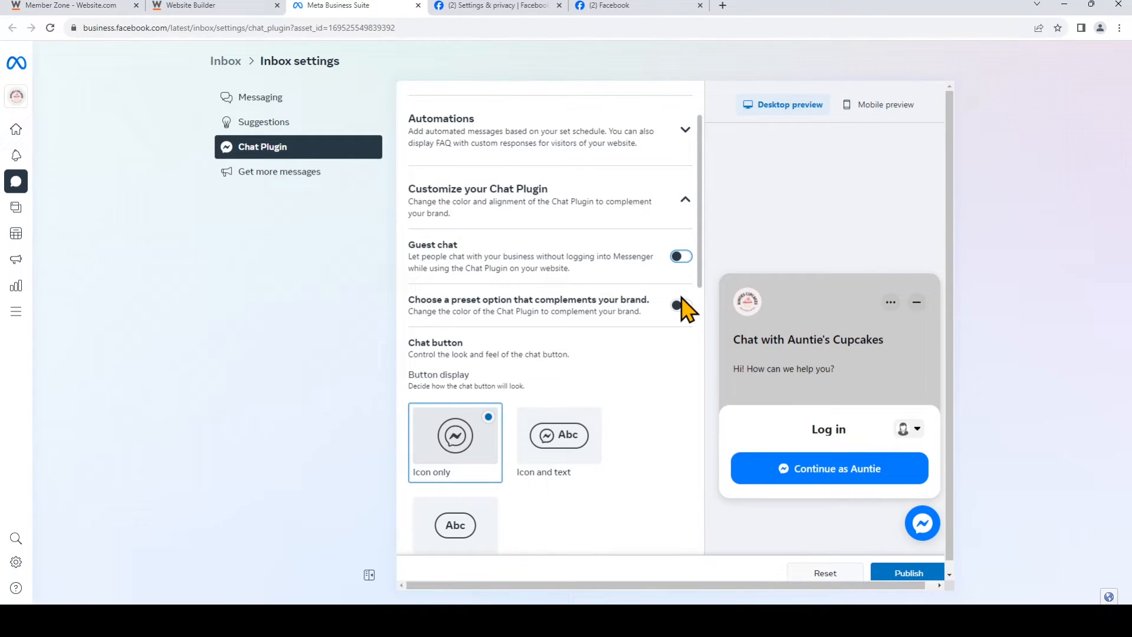
pyautogui.scroll(-3)
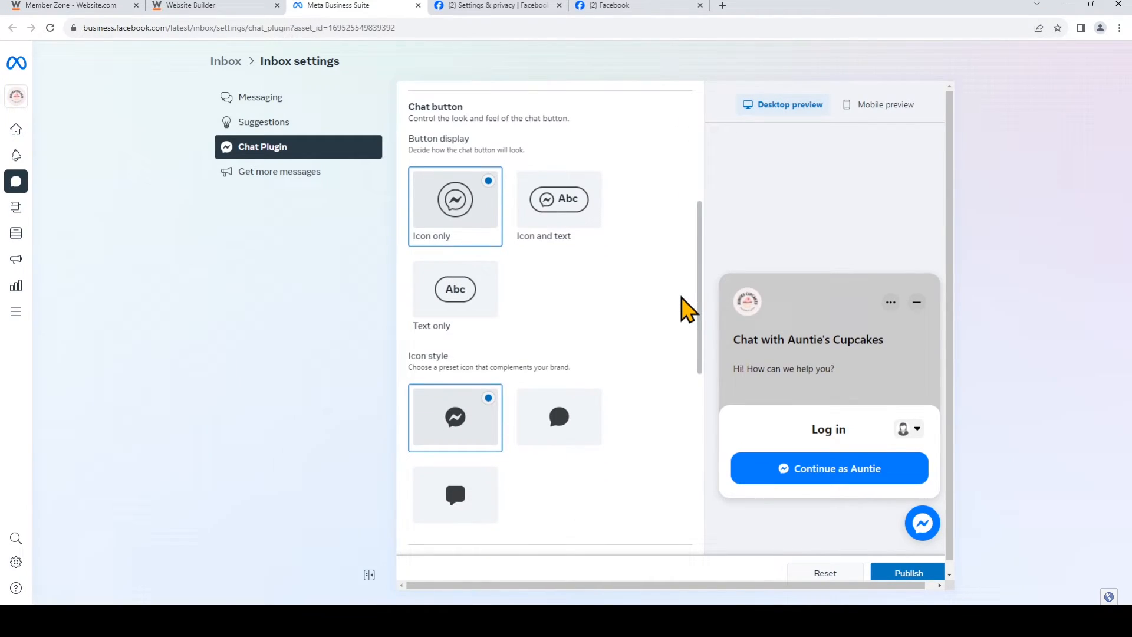
pyautogui.moveTo(557, 205)
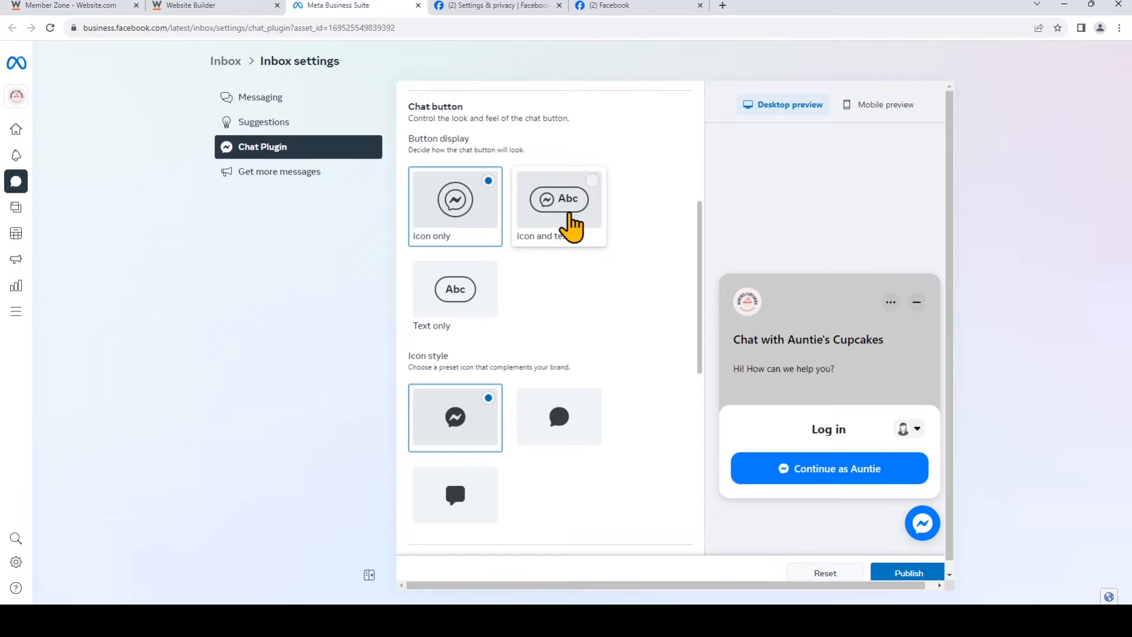
pyautogui.click(558, 205)
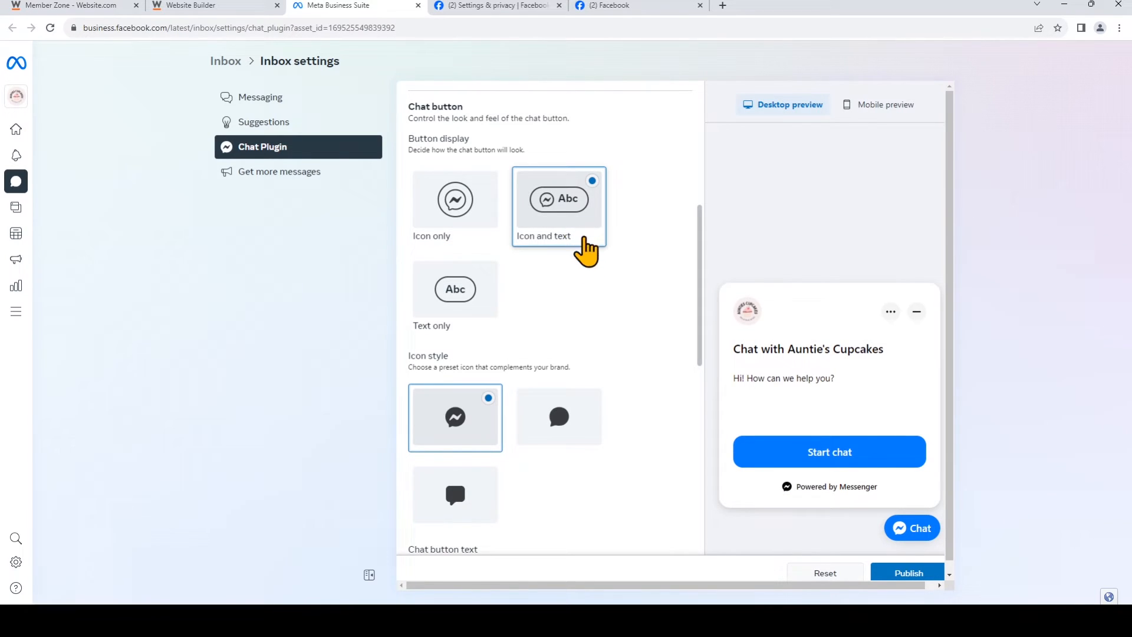
pyautogui.scroll(-3)
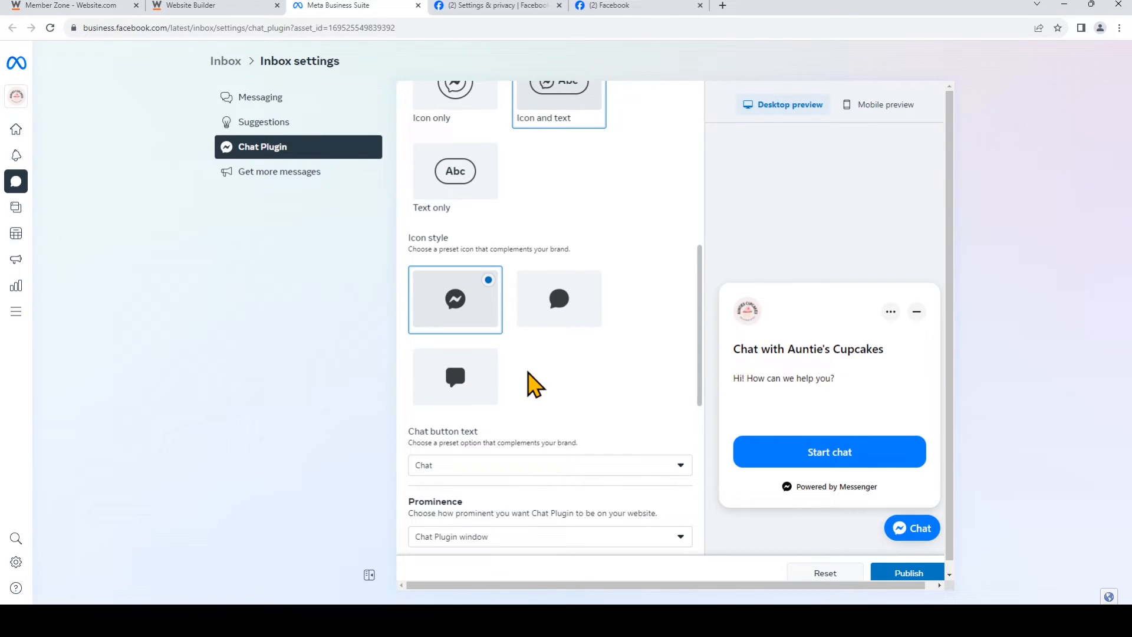
pyautogui.click(559, 298)
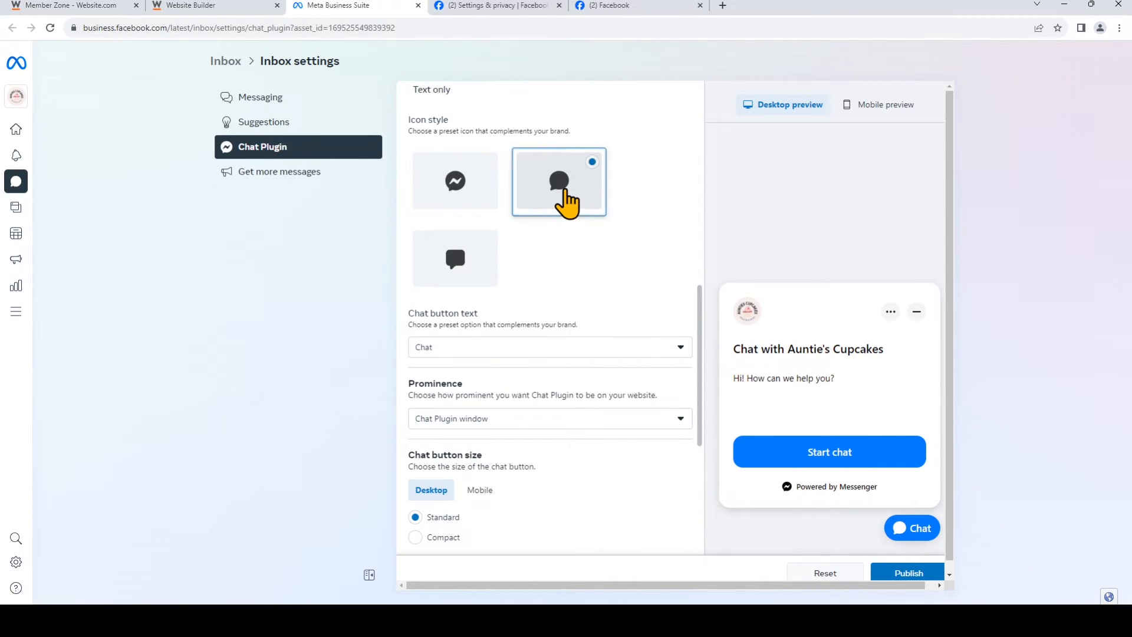
pyautogui.click(455, 259)
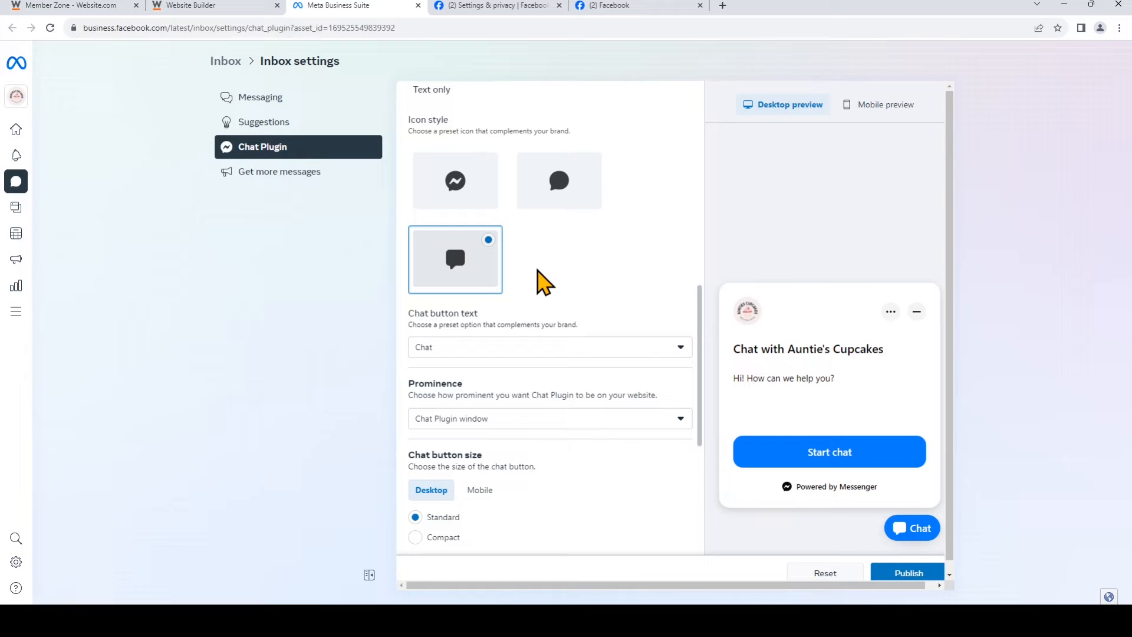
pyautogui.moveTo(506, 354)
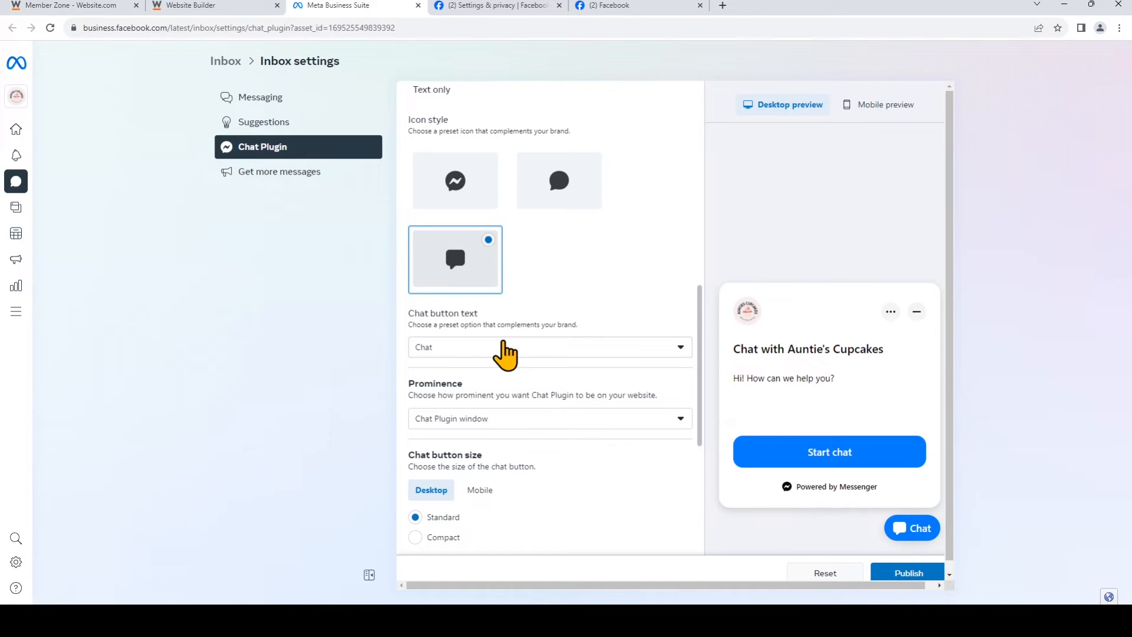
# Step: Publish the customized Chat Plugin settings
pyautogui.scroll(-3)
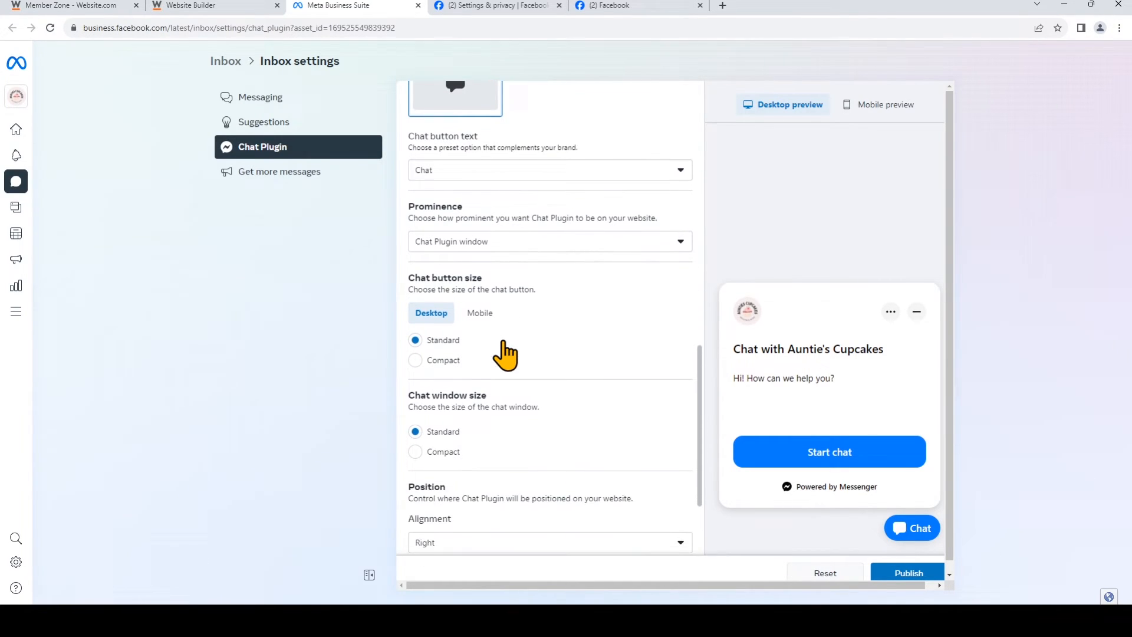
pyautogui.scroll(-3)
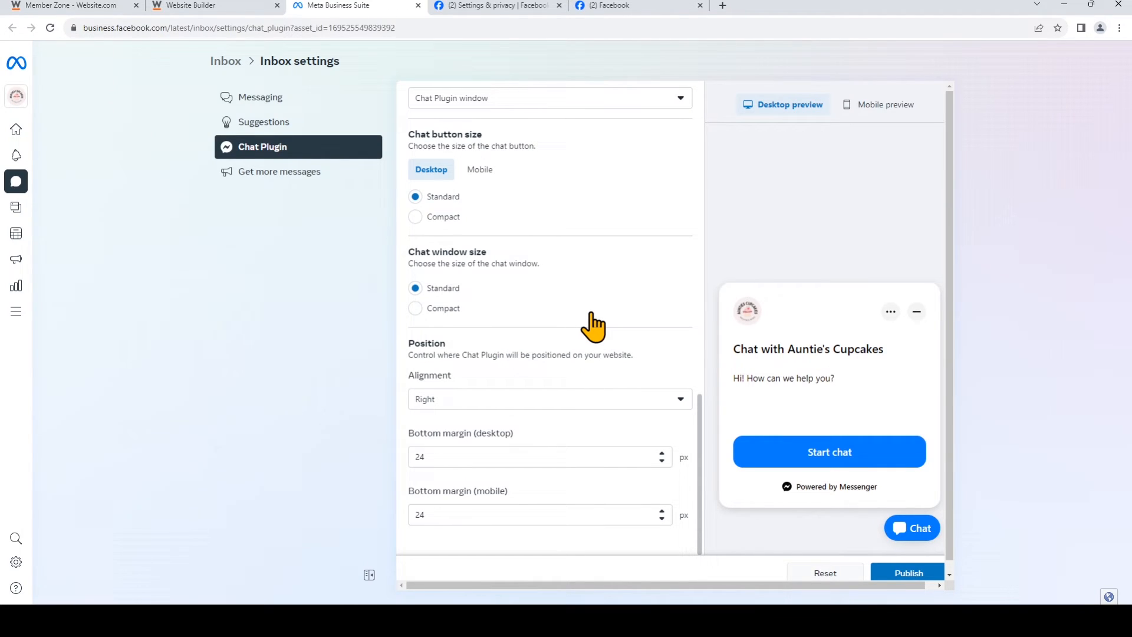
pyautogui.moveTo(908, 573)
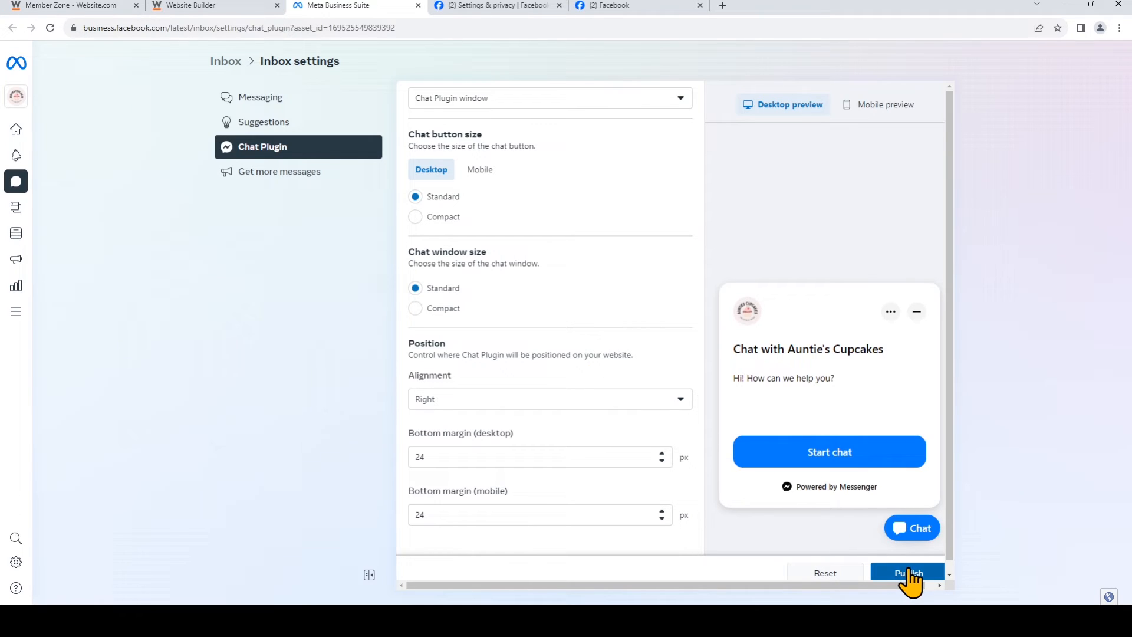
pyautogui.click(908, 573)
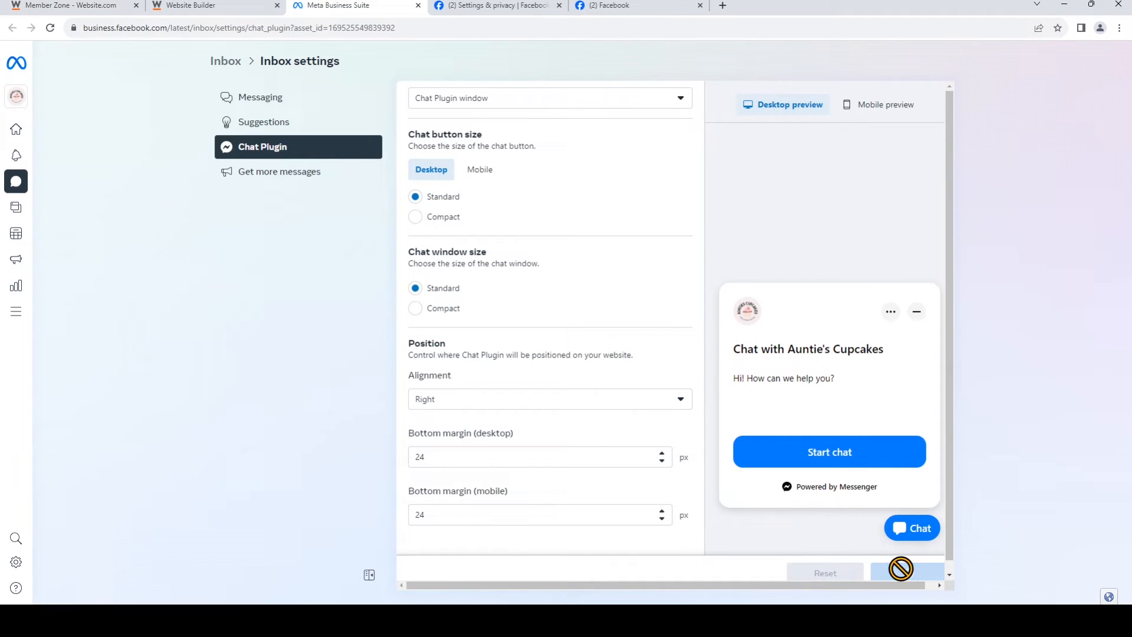
pyautogui.click(899, 571)
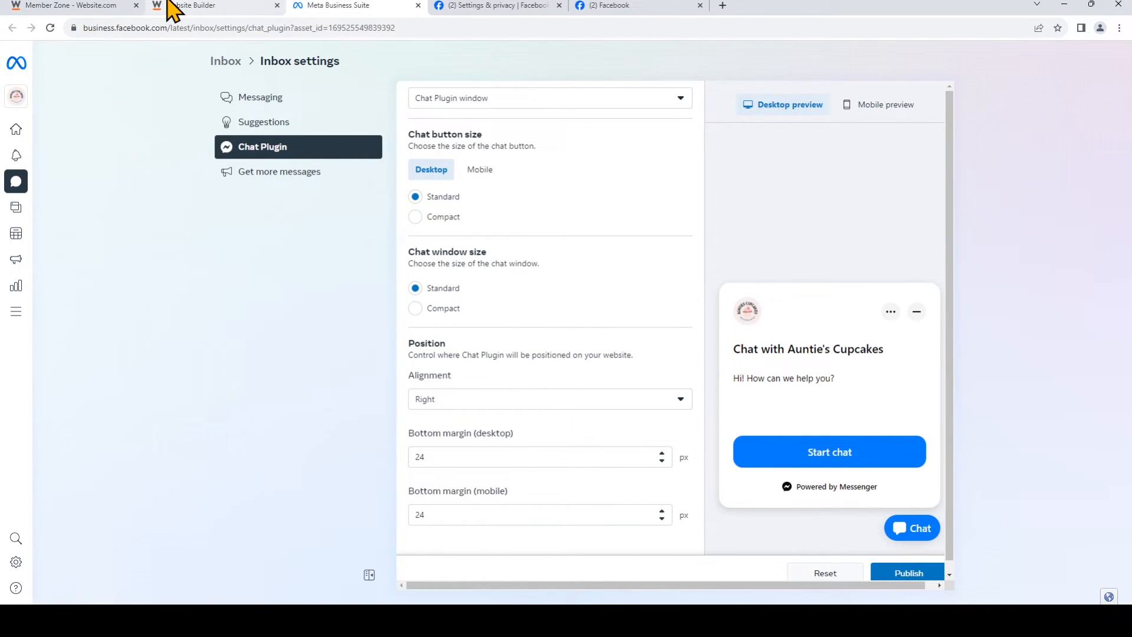
# Step: Save and publish the Messenger Chat settings with all pages enabled, then close Site Settings
pyautogui.click(210, 6)
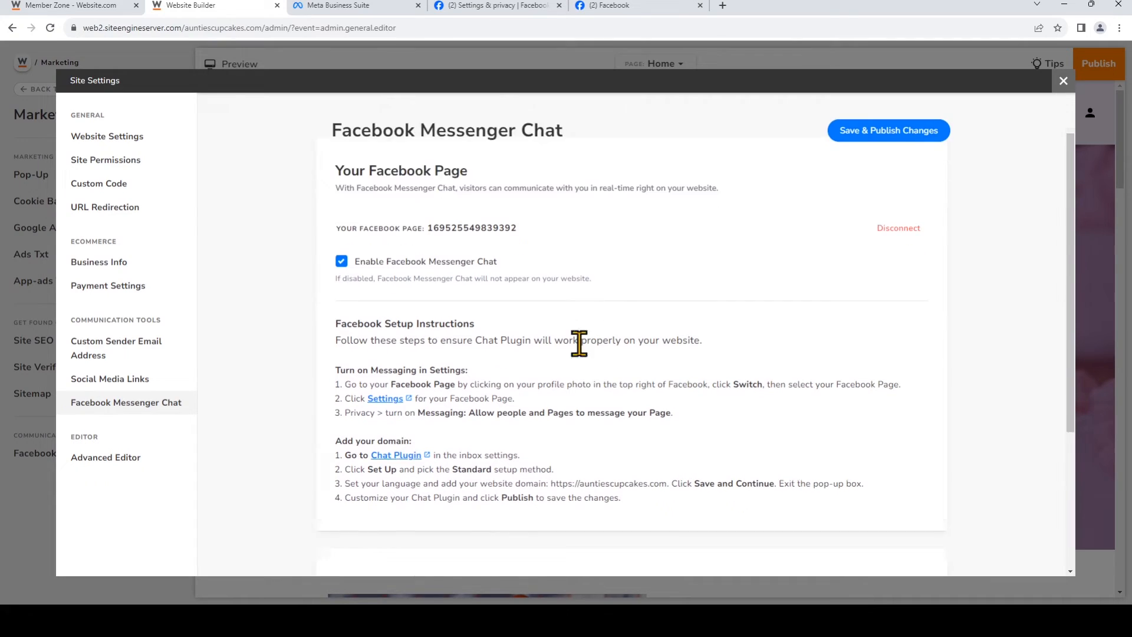
pyautogui.scroll(-3)
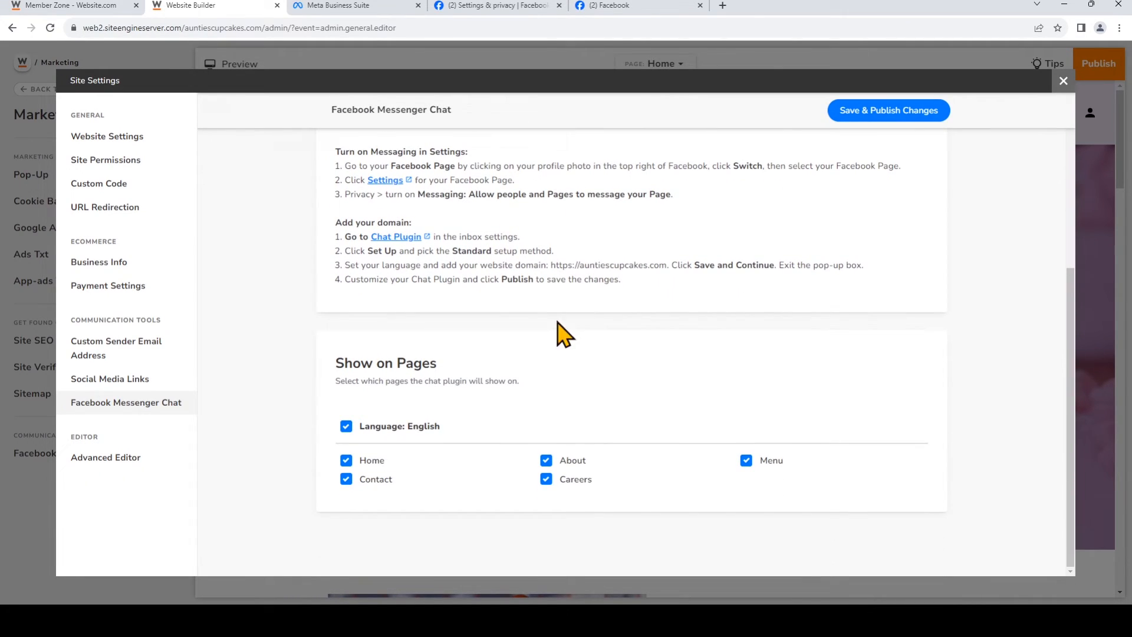
pyautogui.moveTo(584, 355)
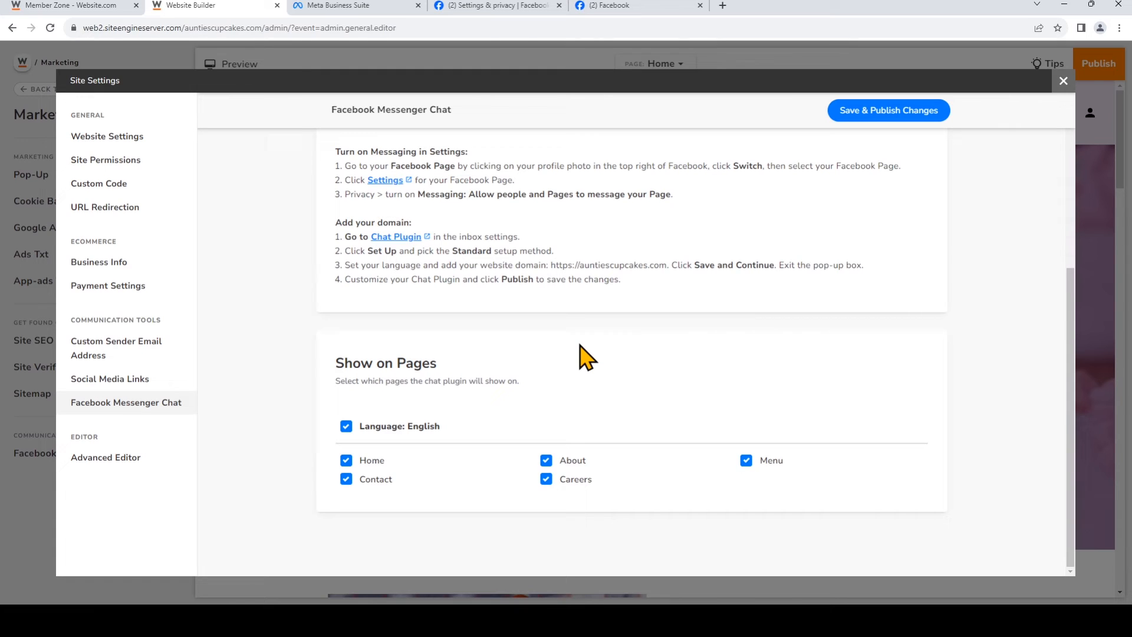
pyautogui.moveTo(873, 119)
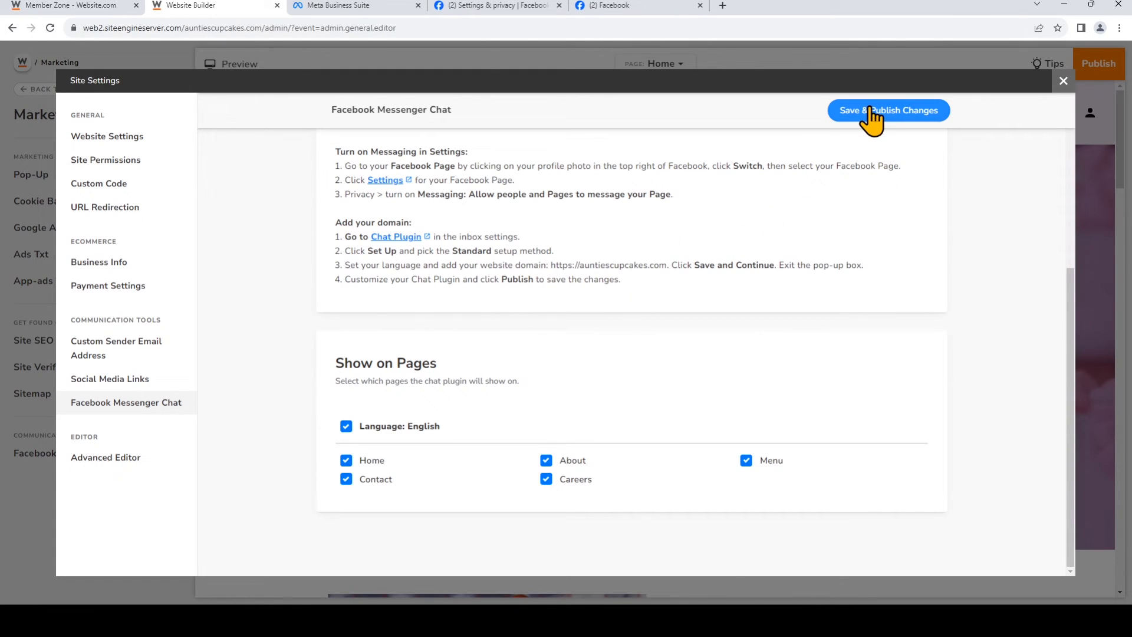
pyautogui.click(886, 109)
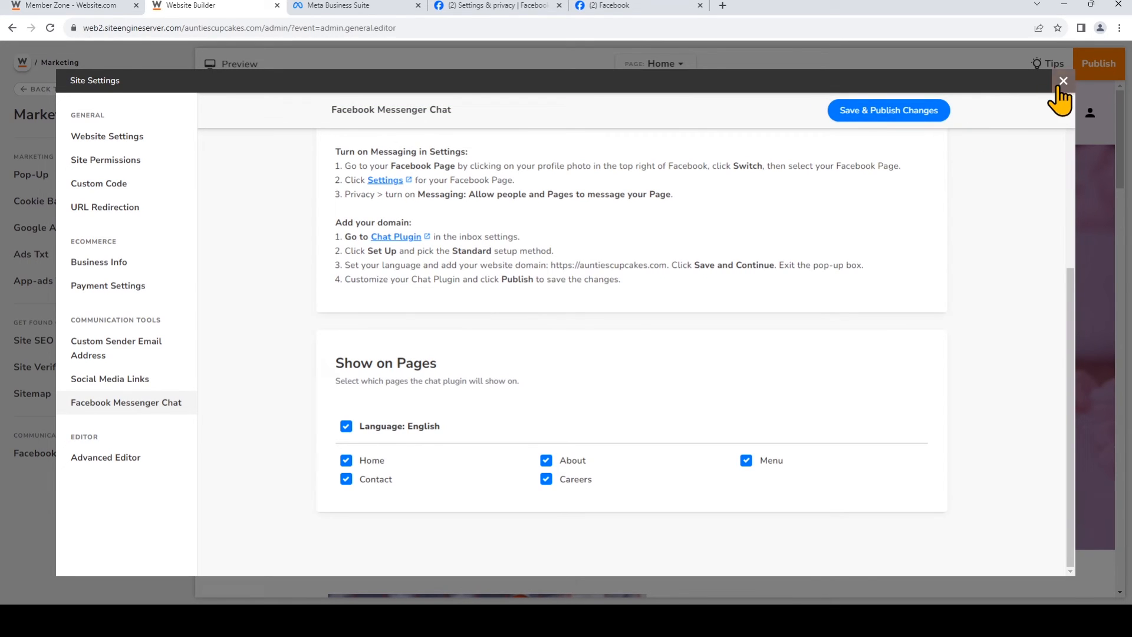
pyautogui.click(1062, 82)
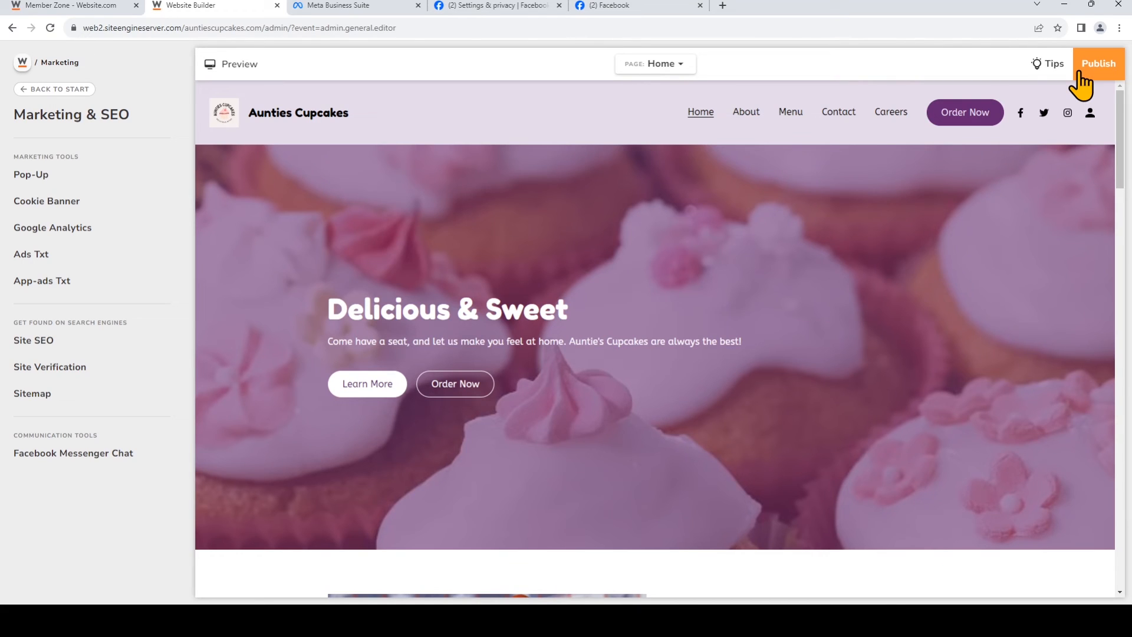
# Step: Publish the whole site and view the live auntiescupcakes.com homepage in a new tab
pyautogui.click(1098, 64)
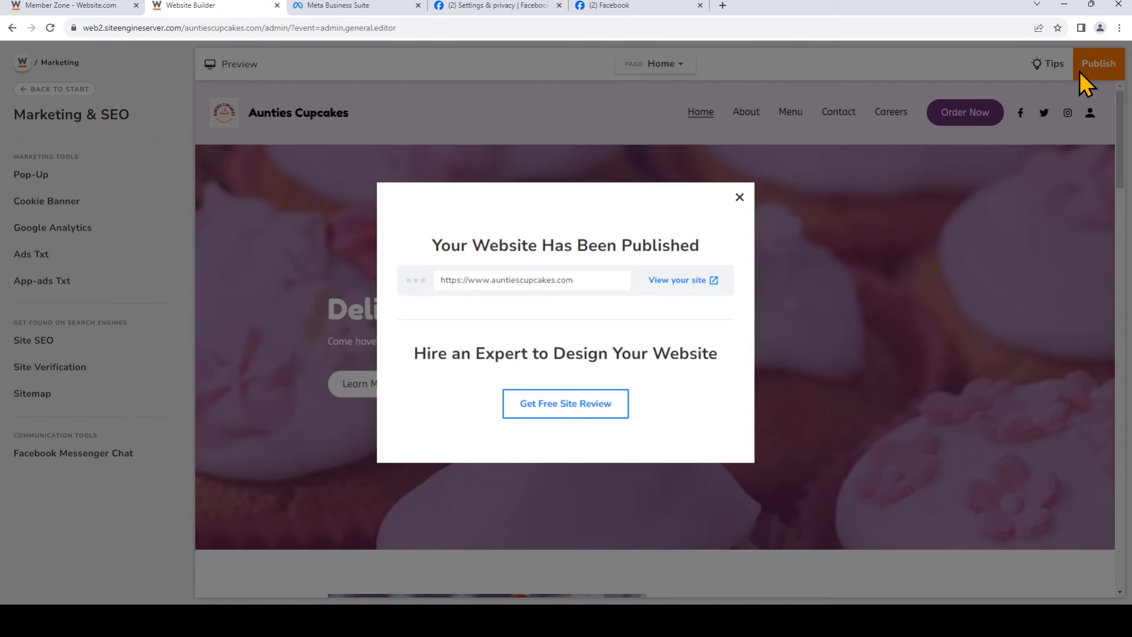
pyautogui.moveTo(505, 302)
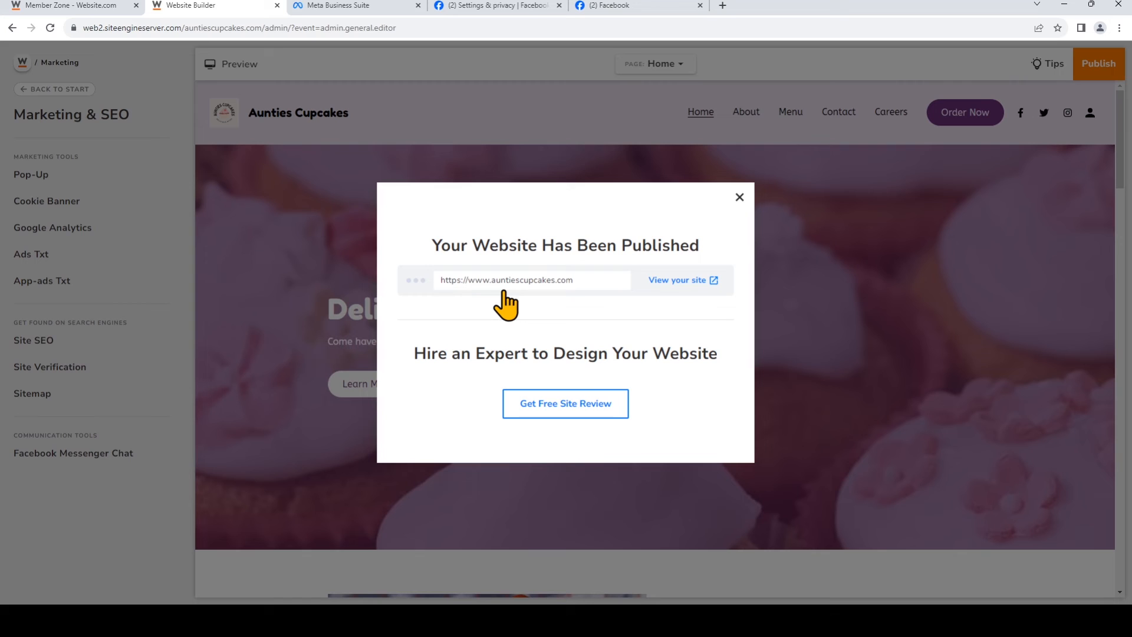
pyautogui.moveTo(661, 294)
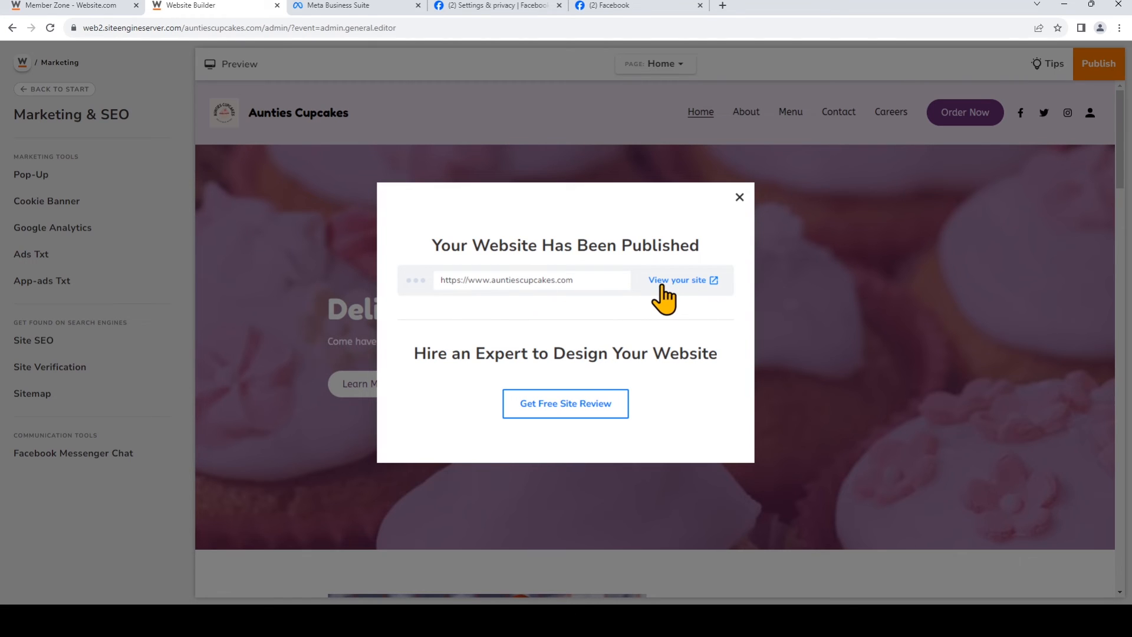
pyautogui.click(677, 281)
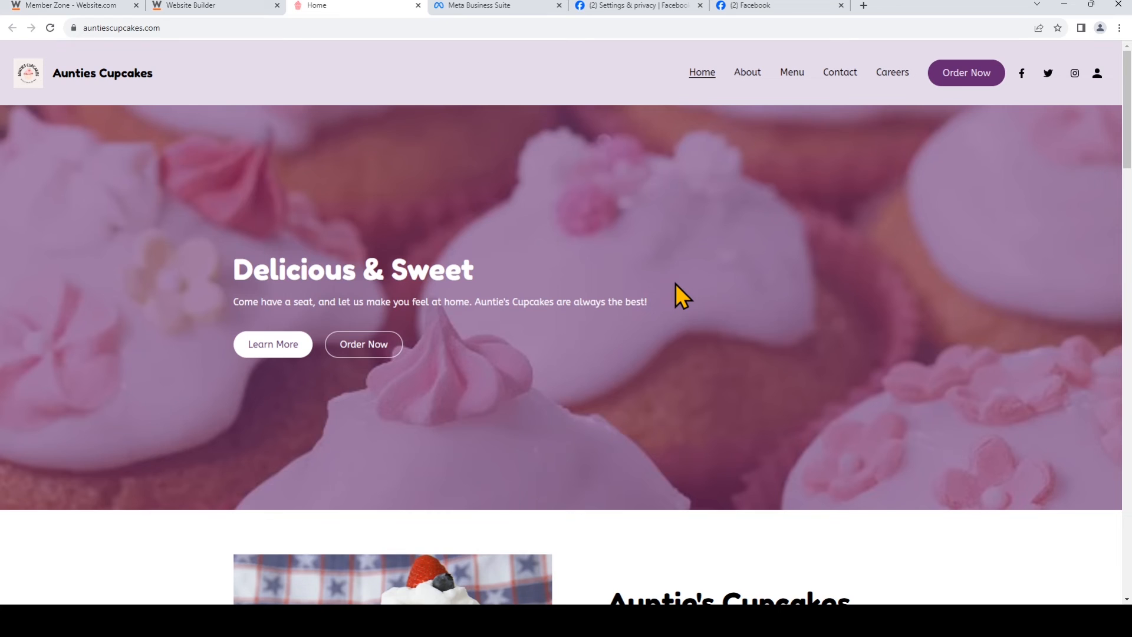
# Step: Check the Messenger chat window and Chat button in the live homepage's bottom-right corner
pyautogui.click(1079, 578)
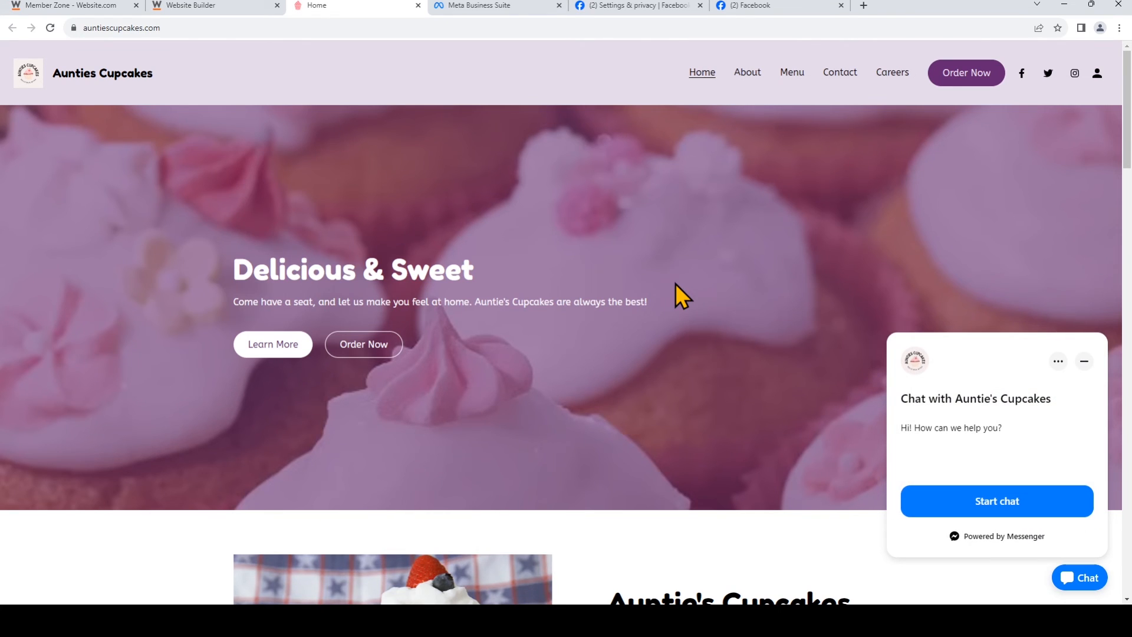